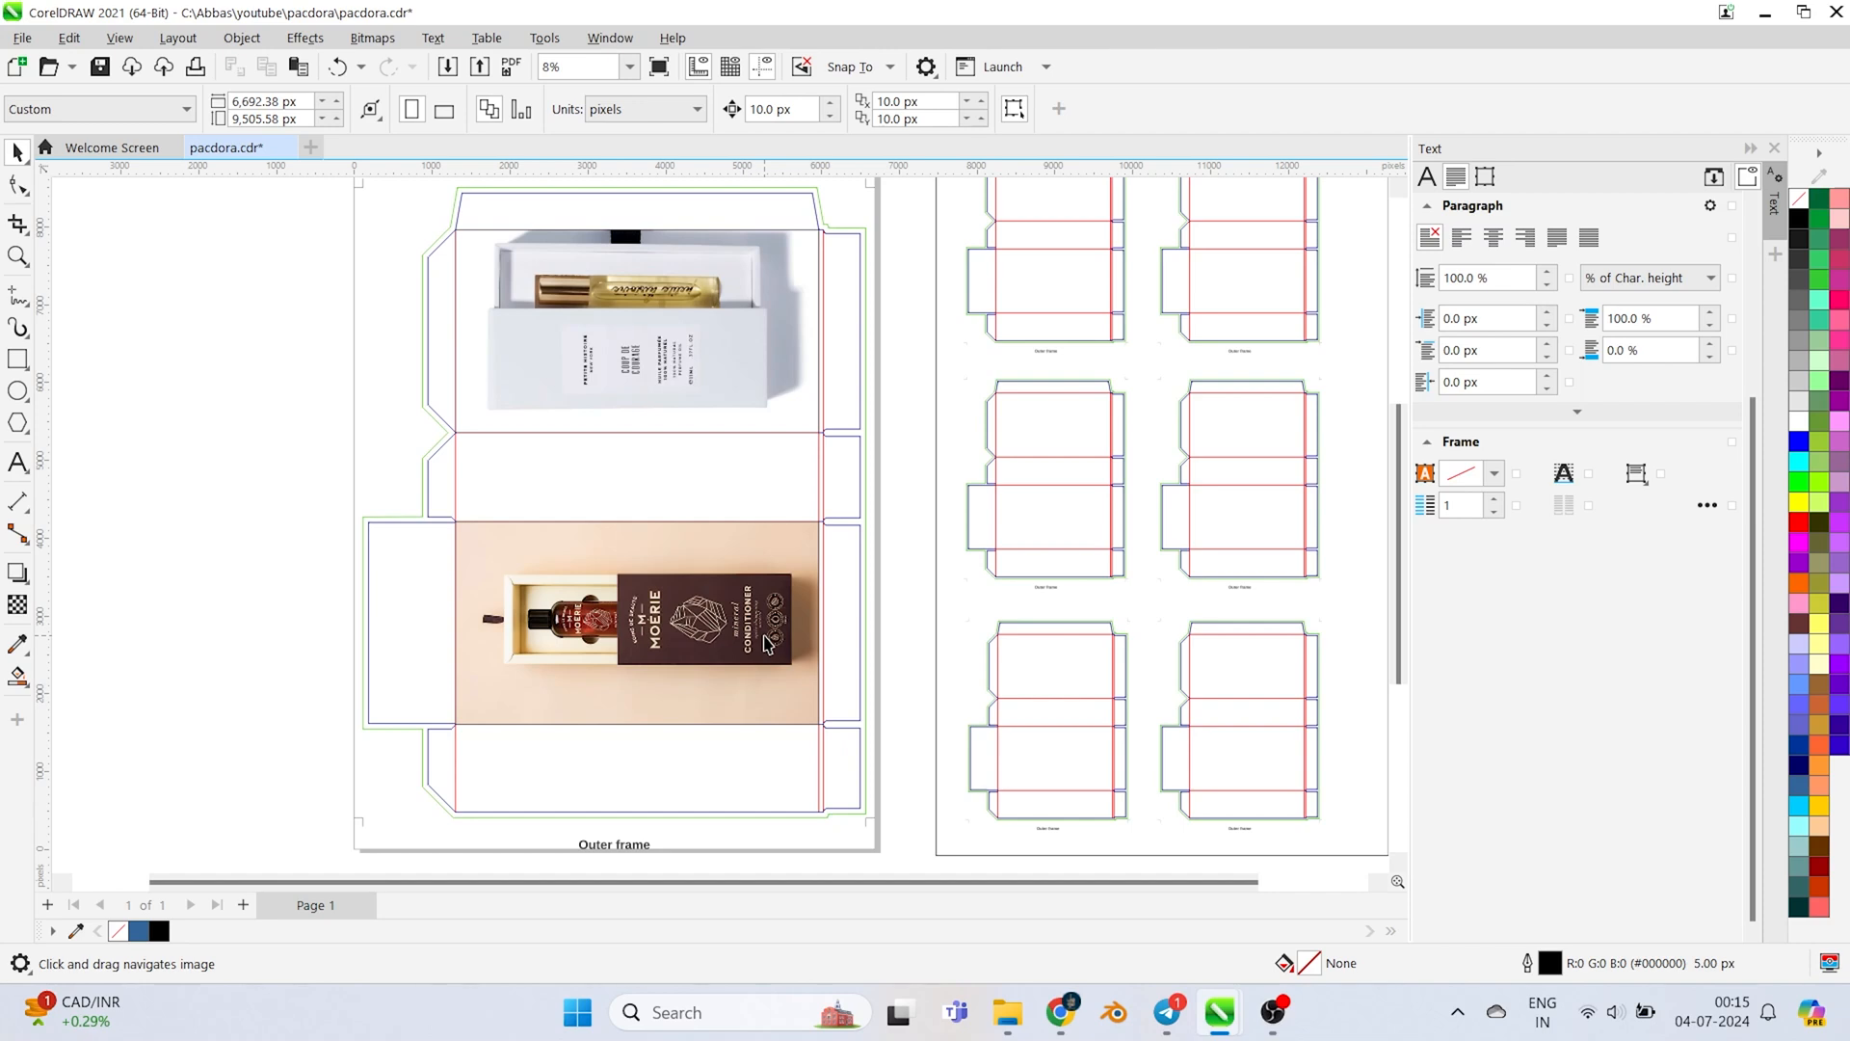
mouse_move(768, 551)
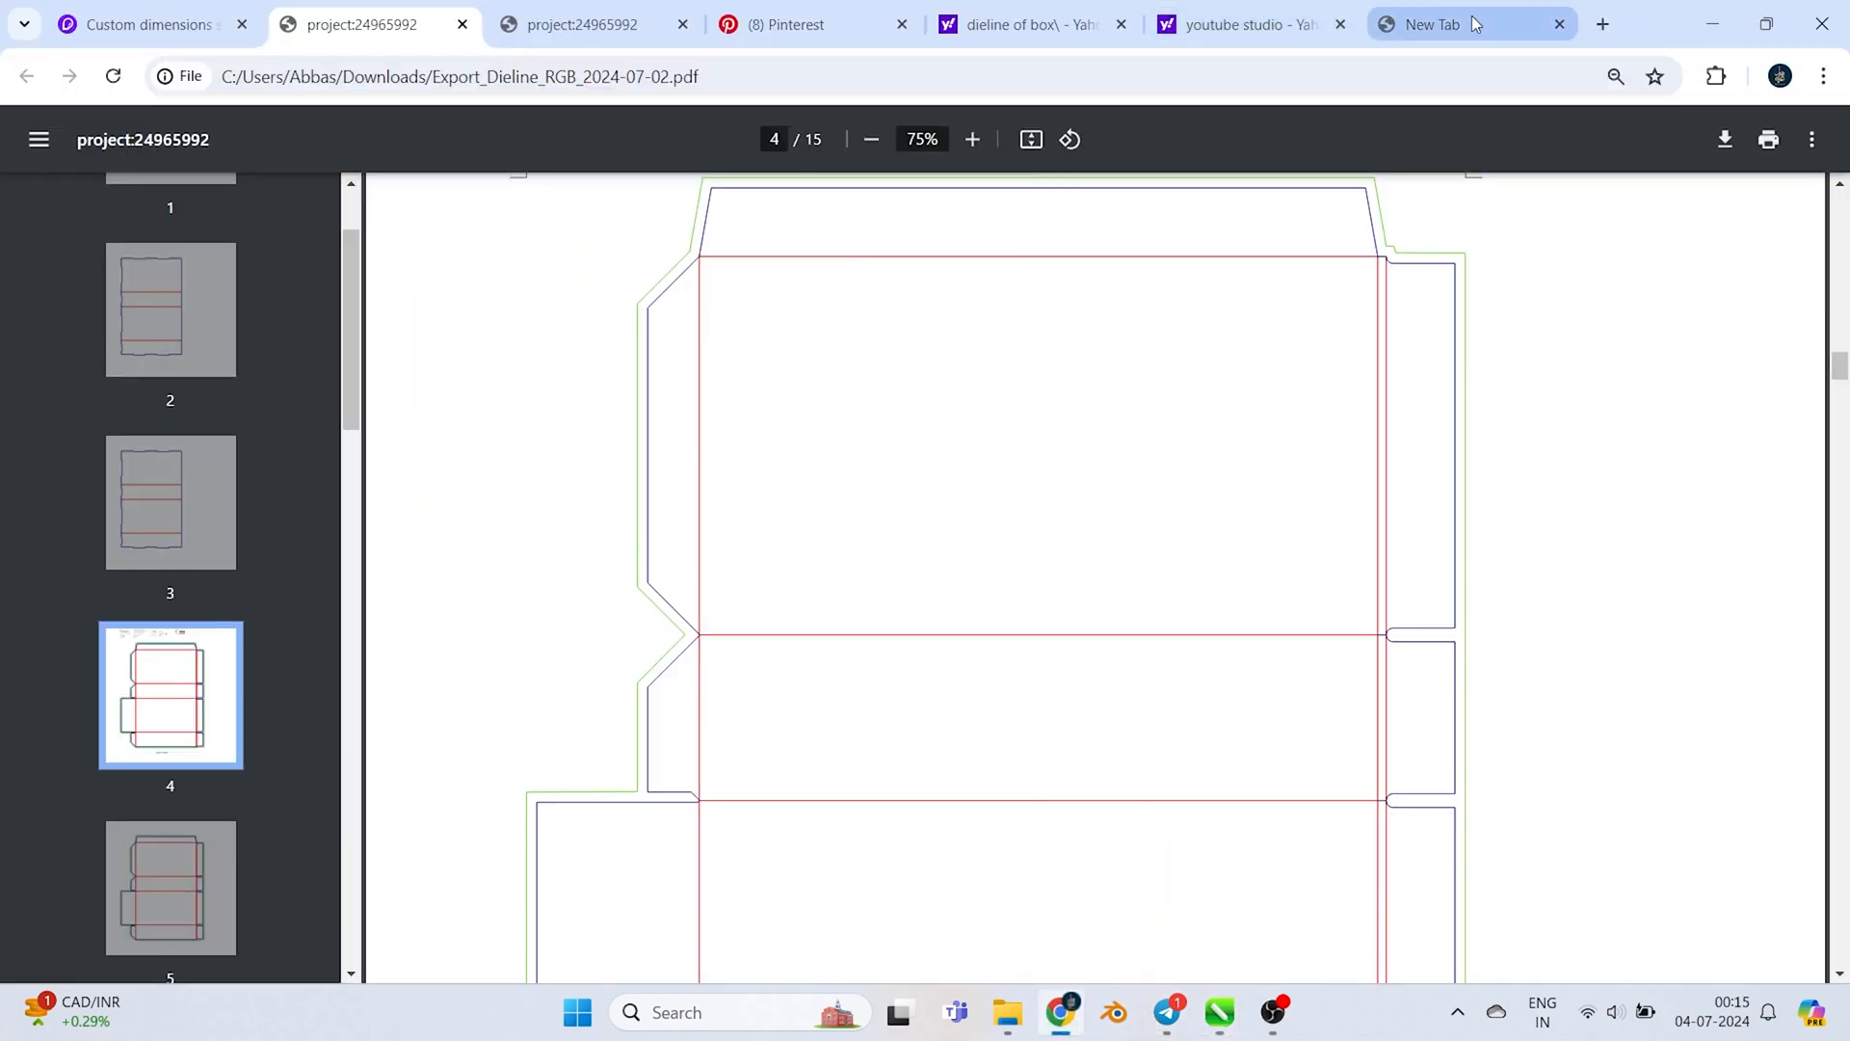
Switch from the CorelDRAW dieline layout to a new browser tab
click(1453, 23)
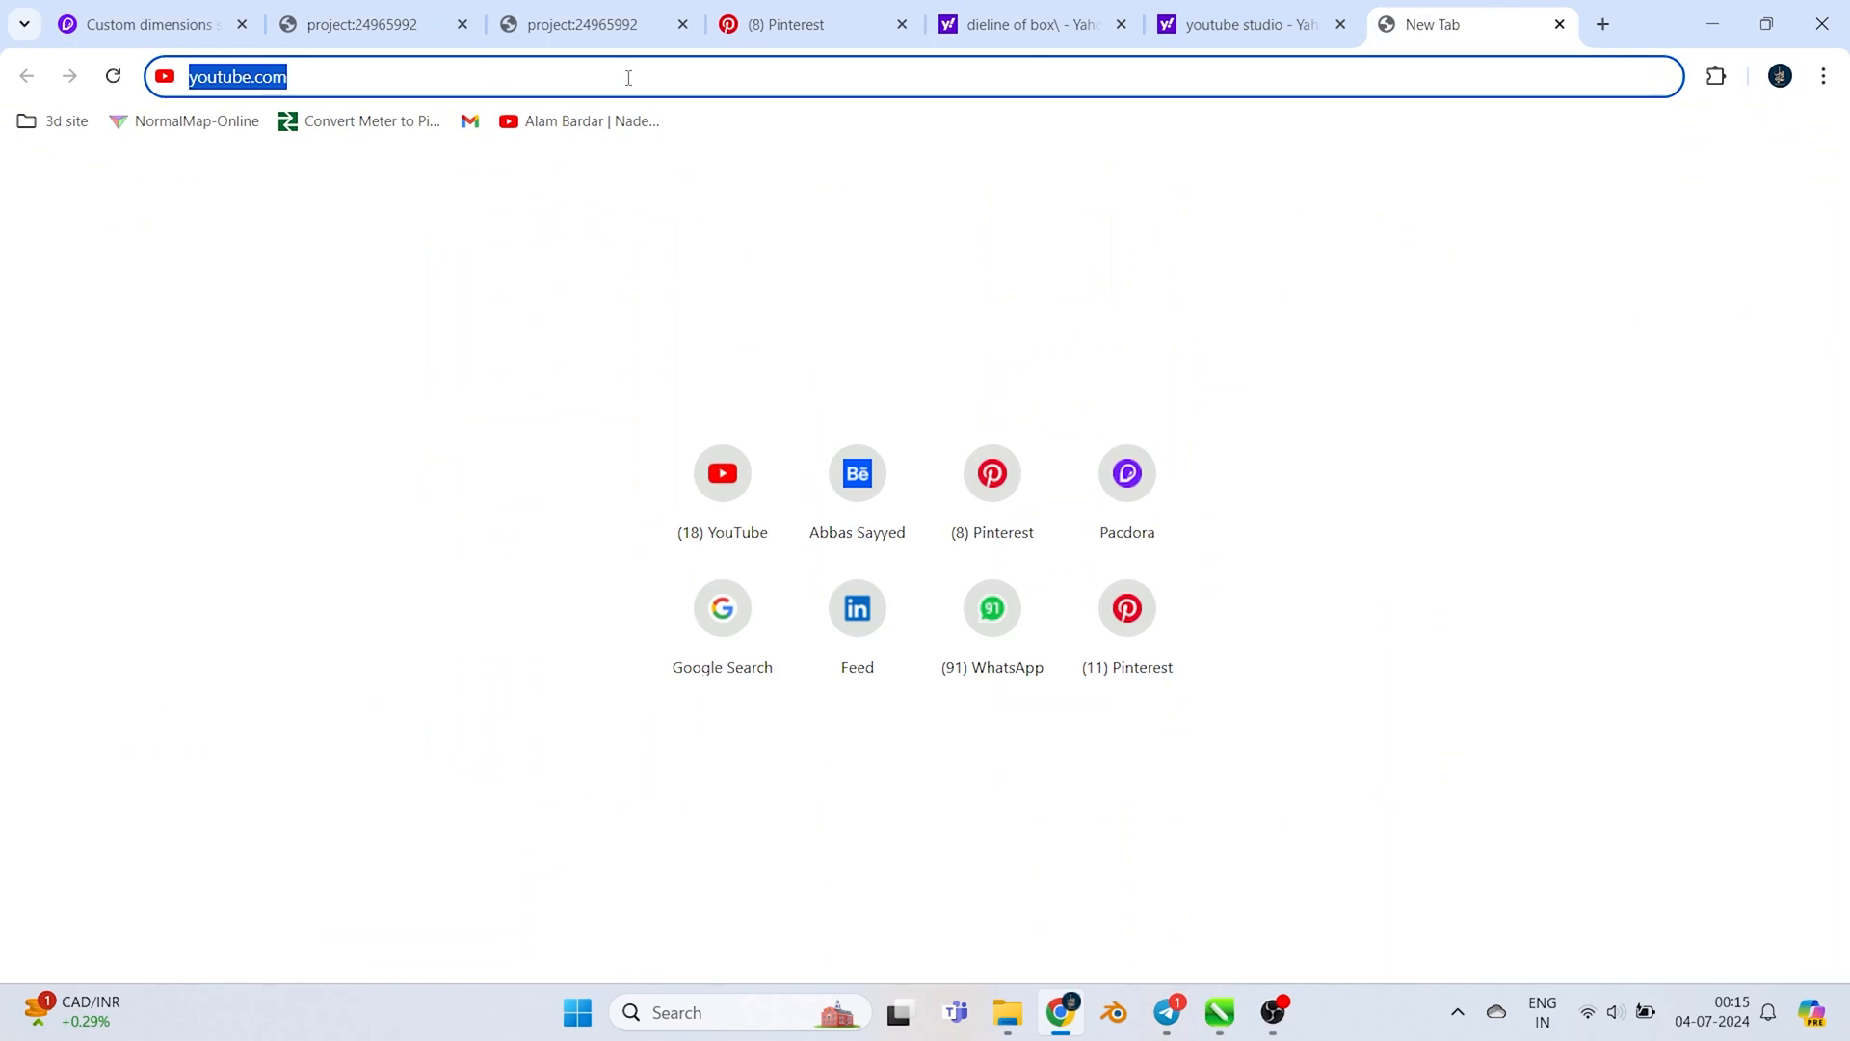
From the LinkedIn feed, review profile viewers, then go to Me > Posts & Activity
click(857, 608)
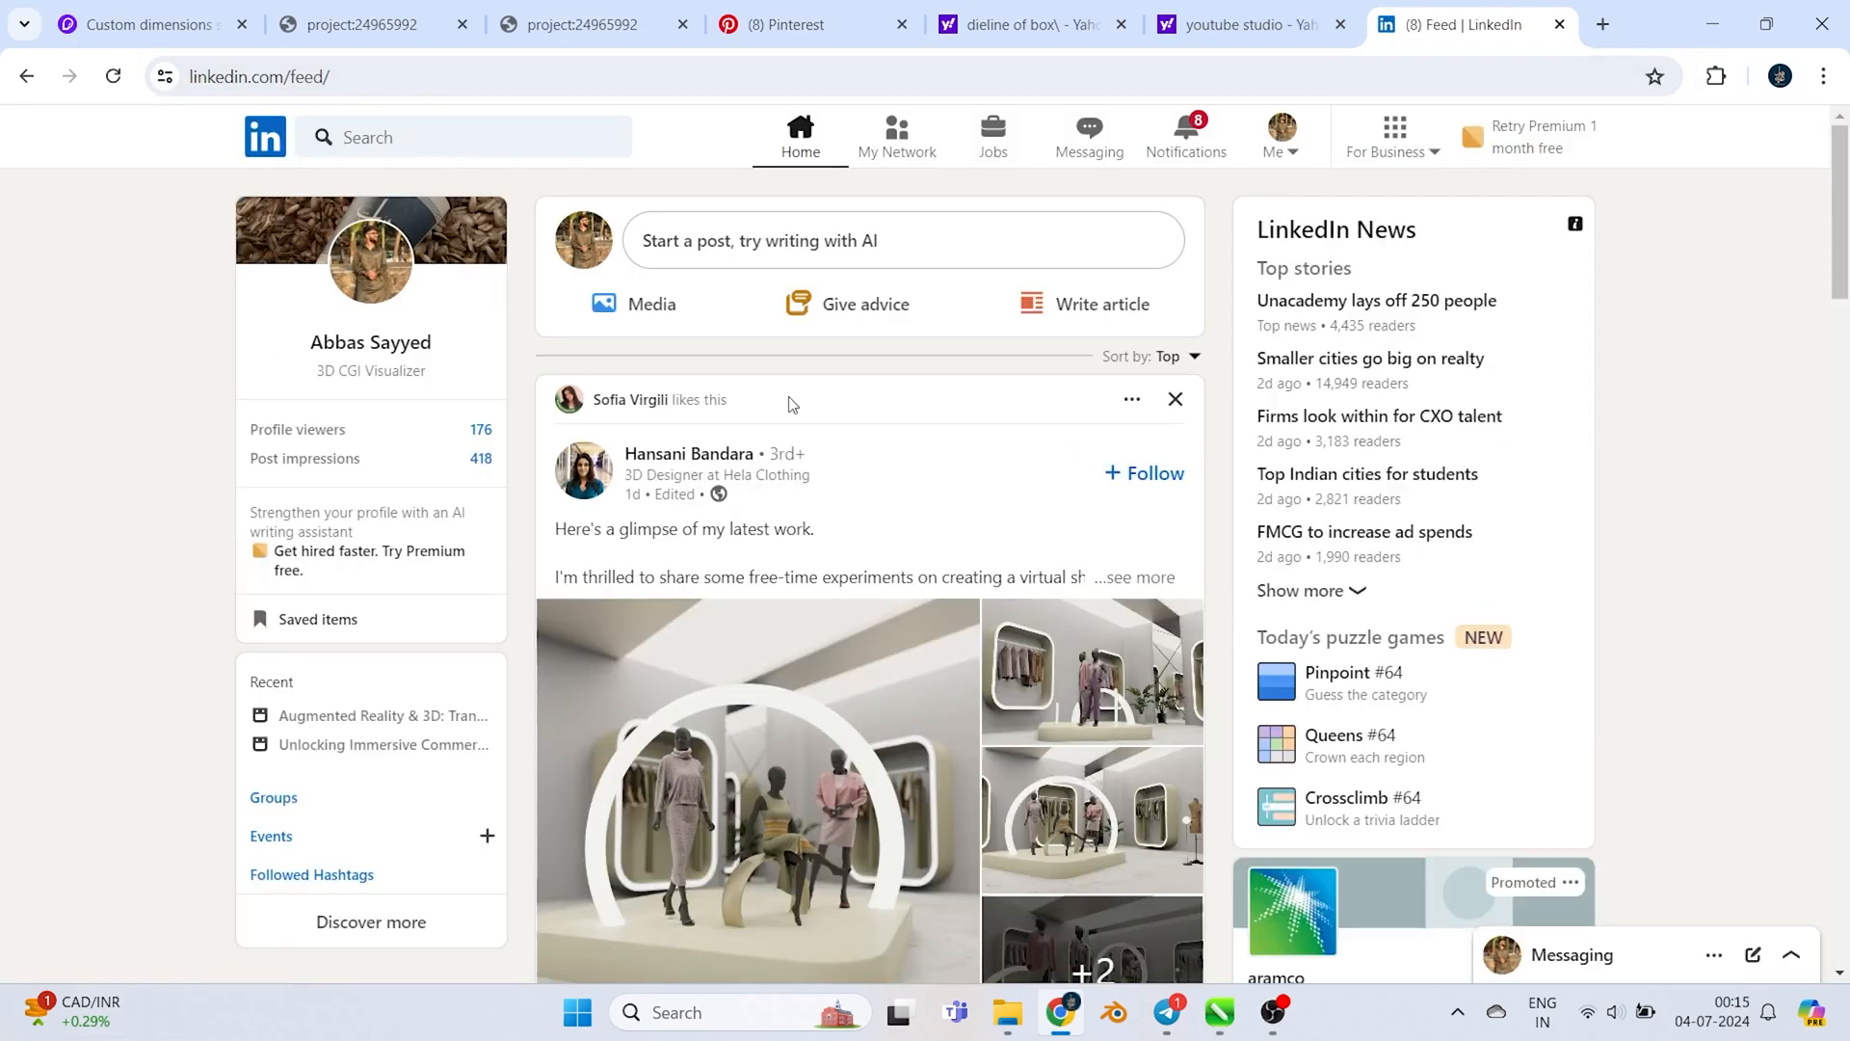
mouse_move(334, 350)
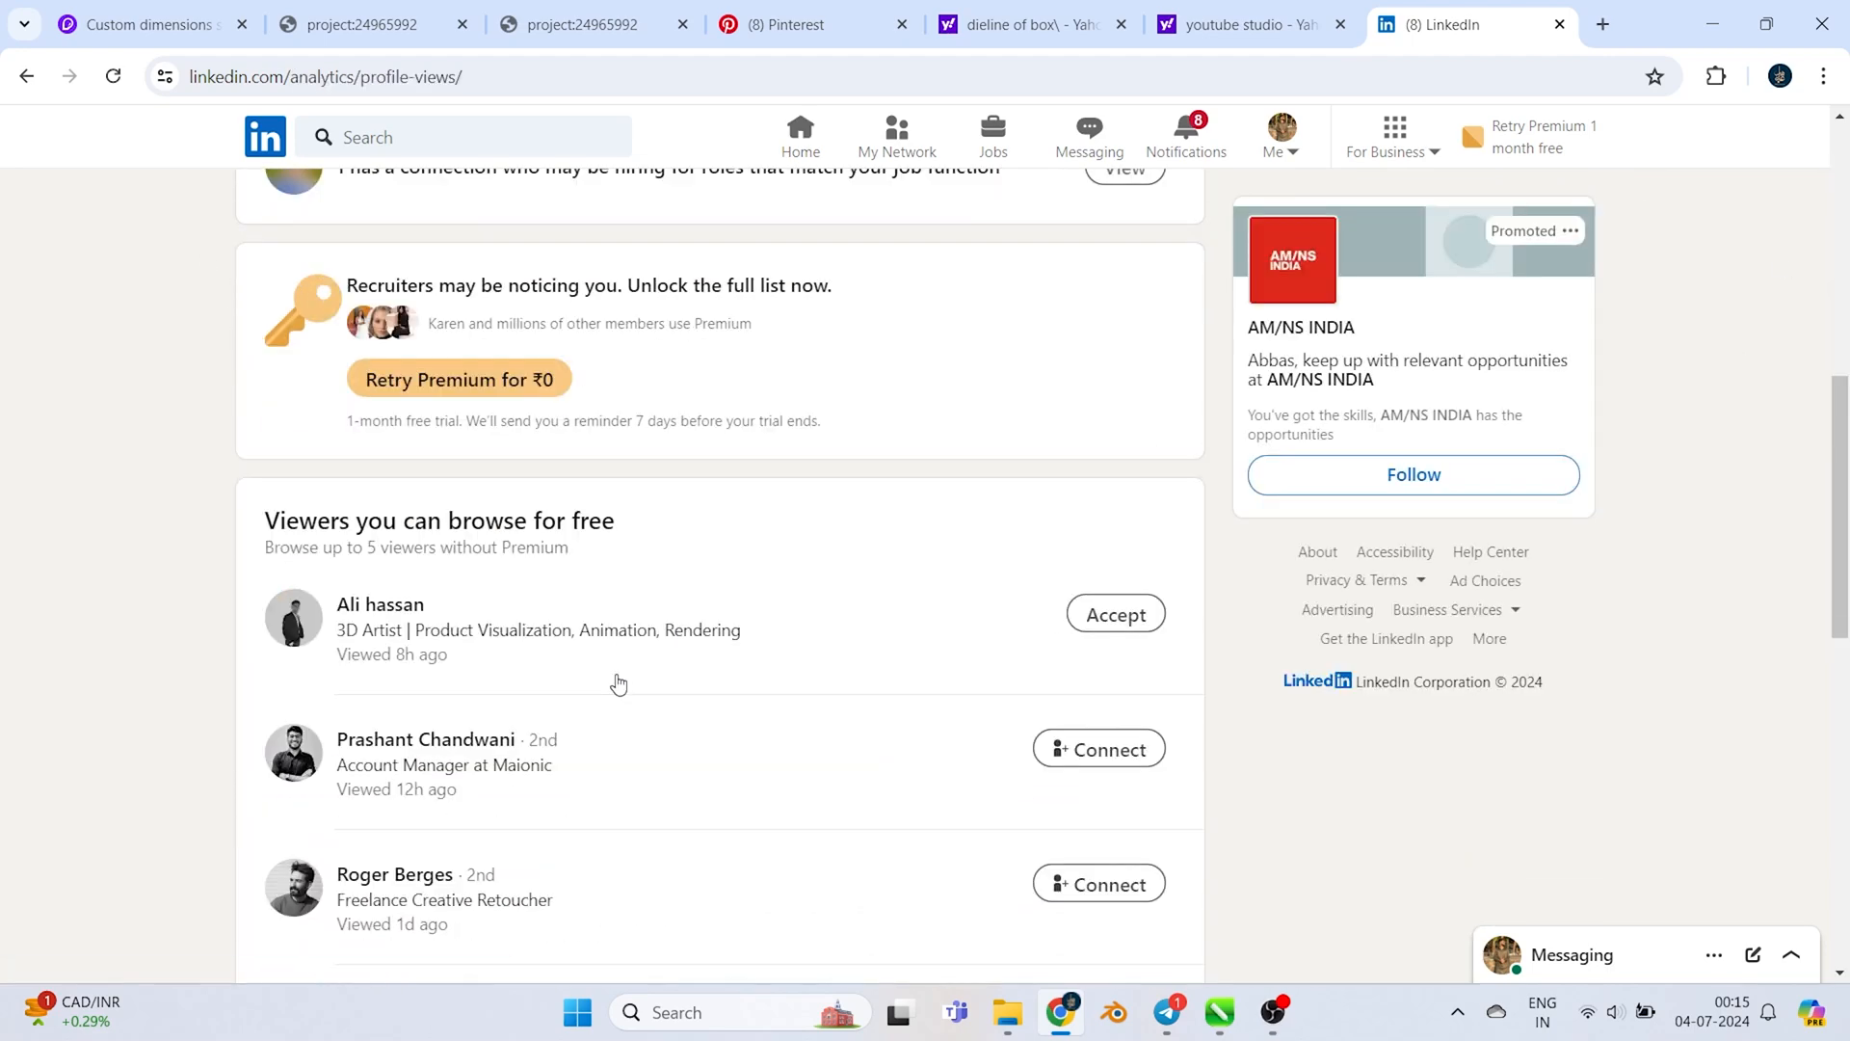
scroll(down, 3)
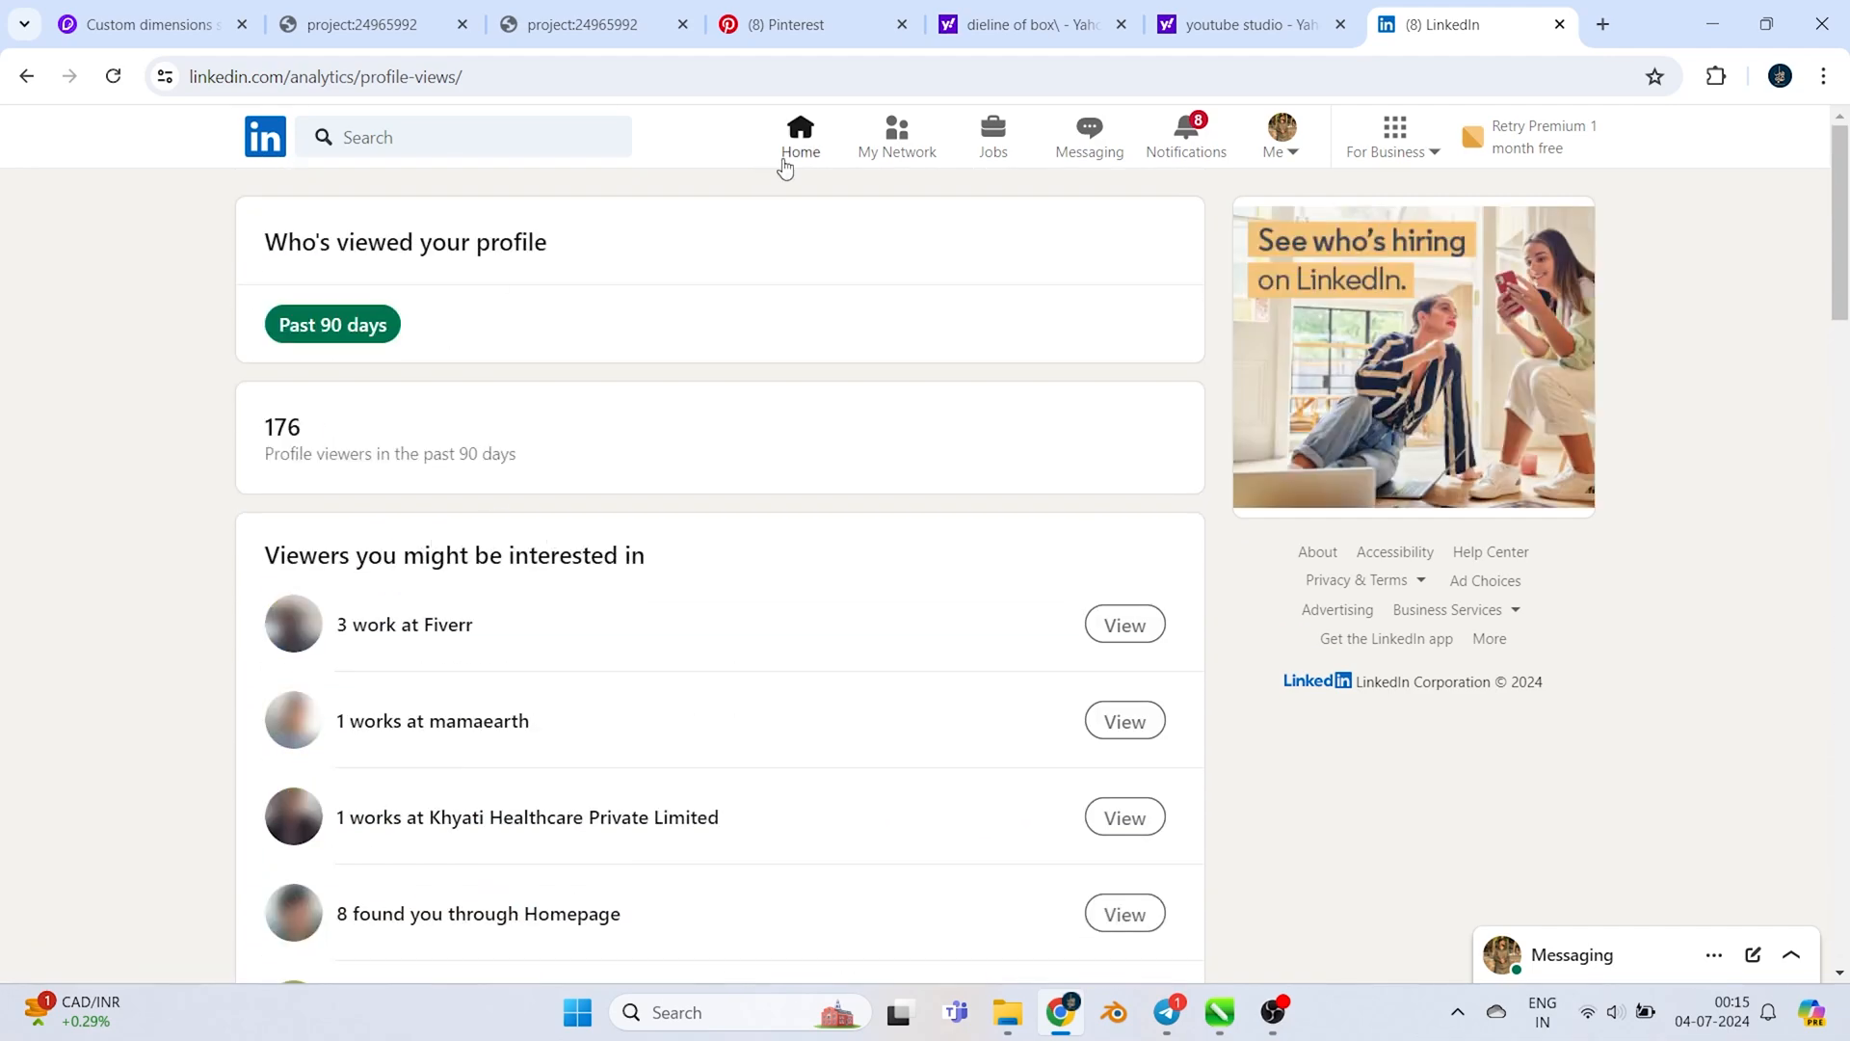
mouse_move(1295, 142)
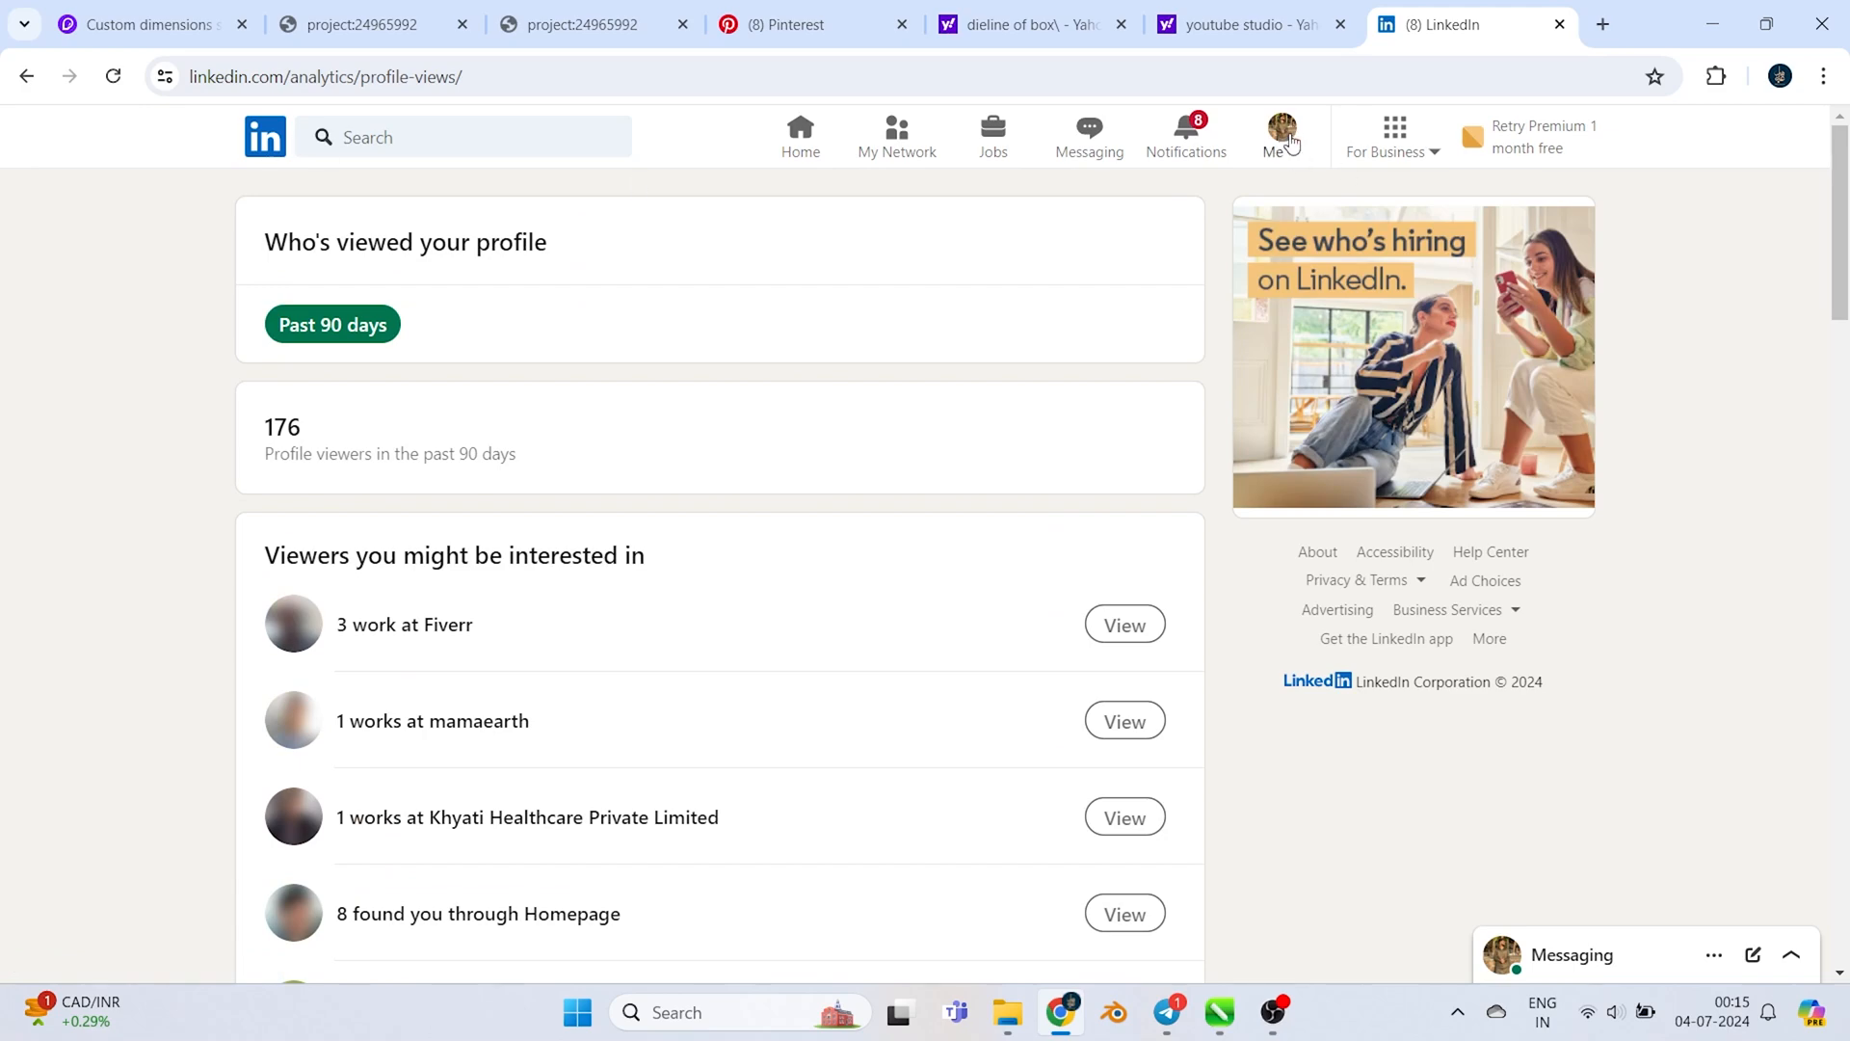
click(1280, 132)
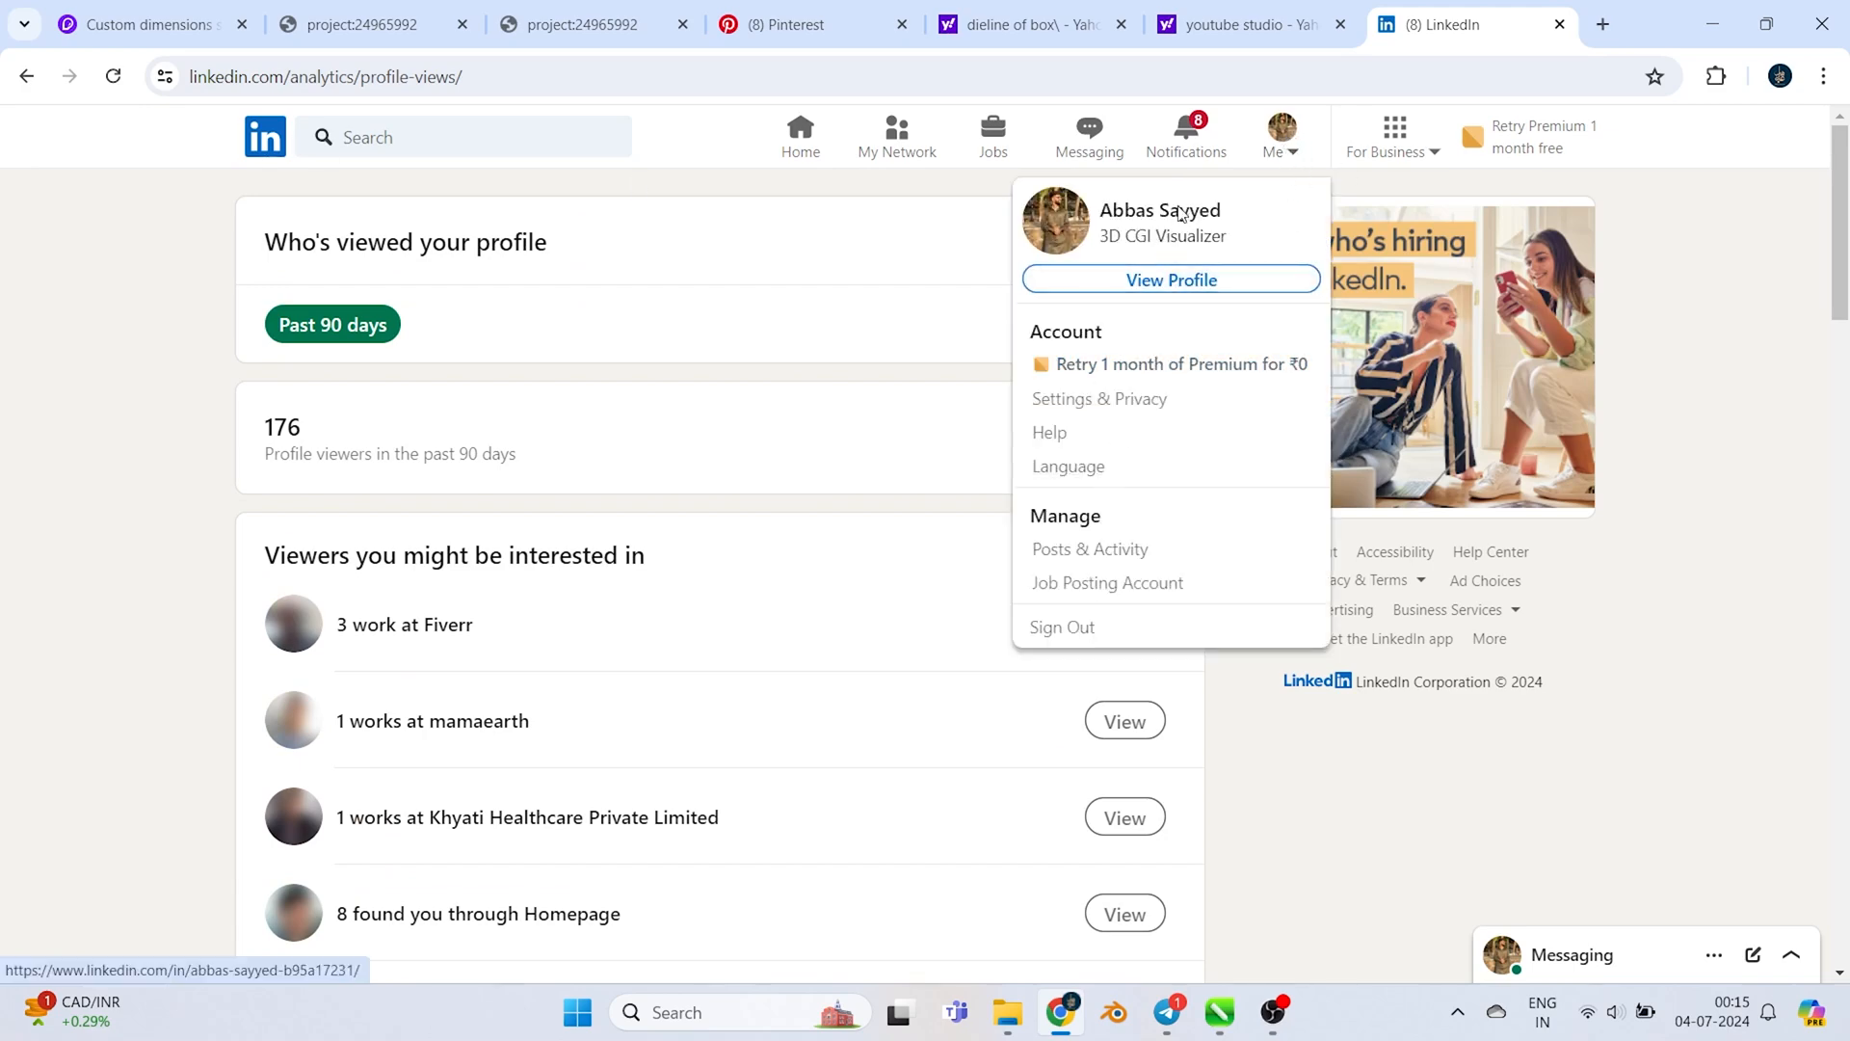
click(1171, 279)
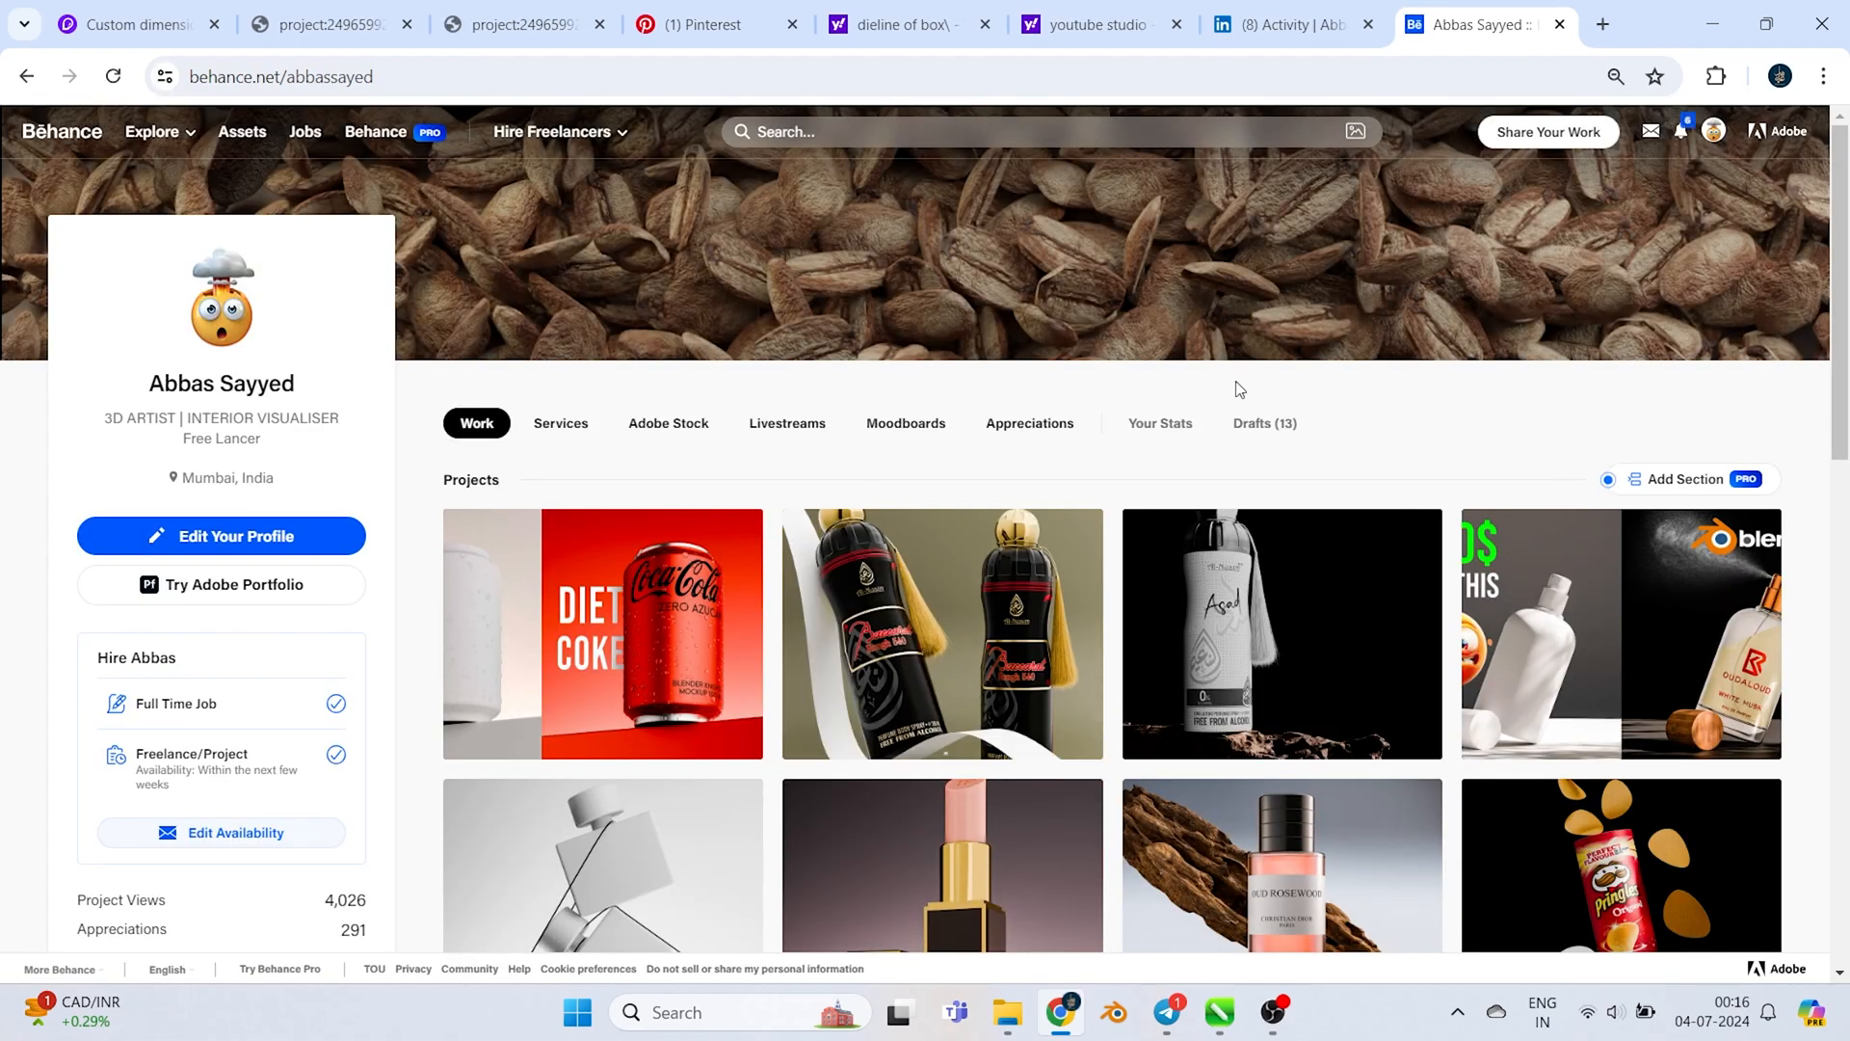
click(1682, 129)
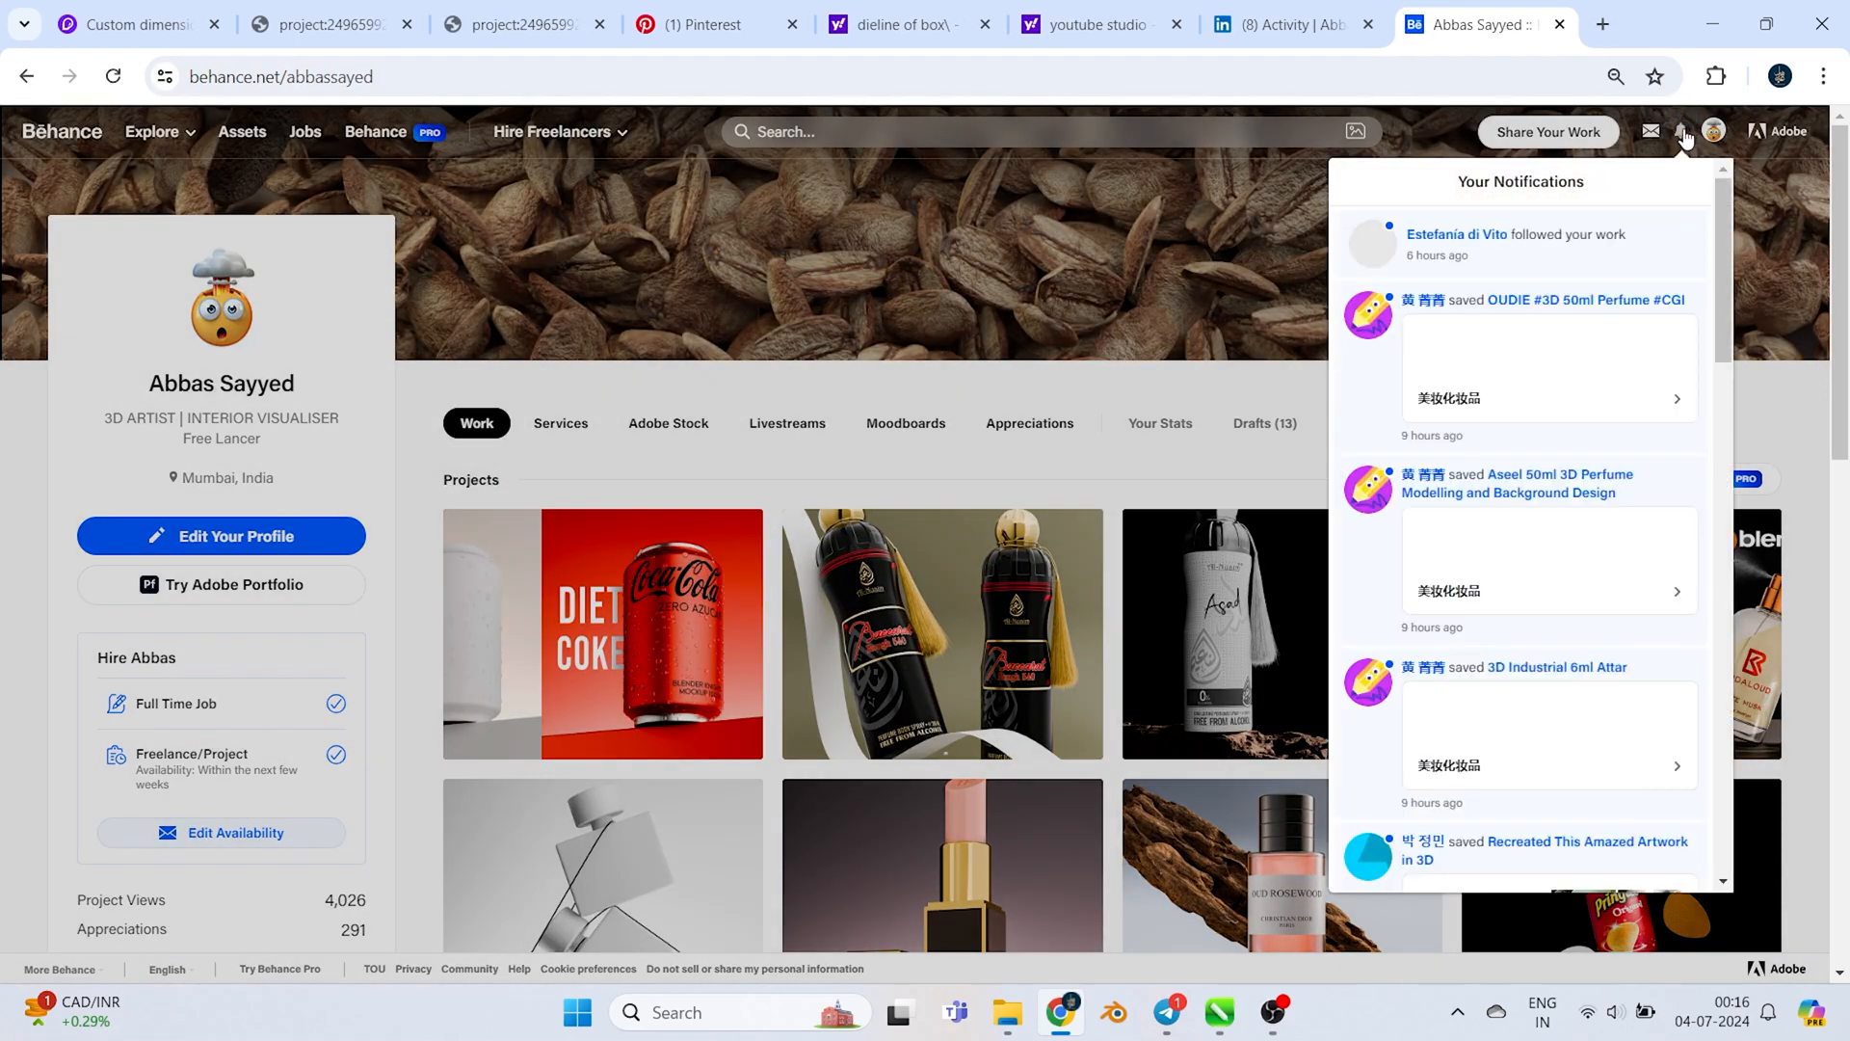
scroll(down, 3)
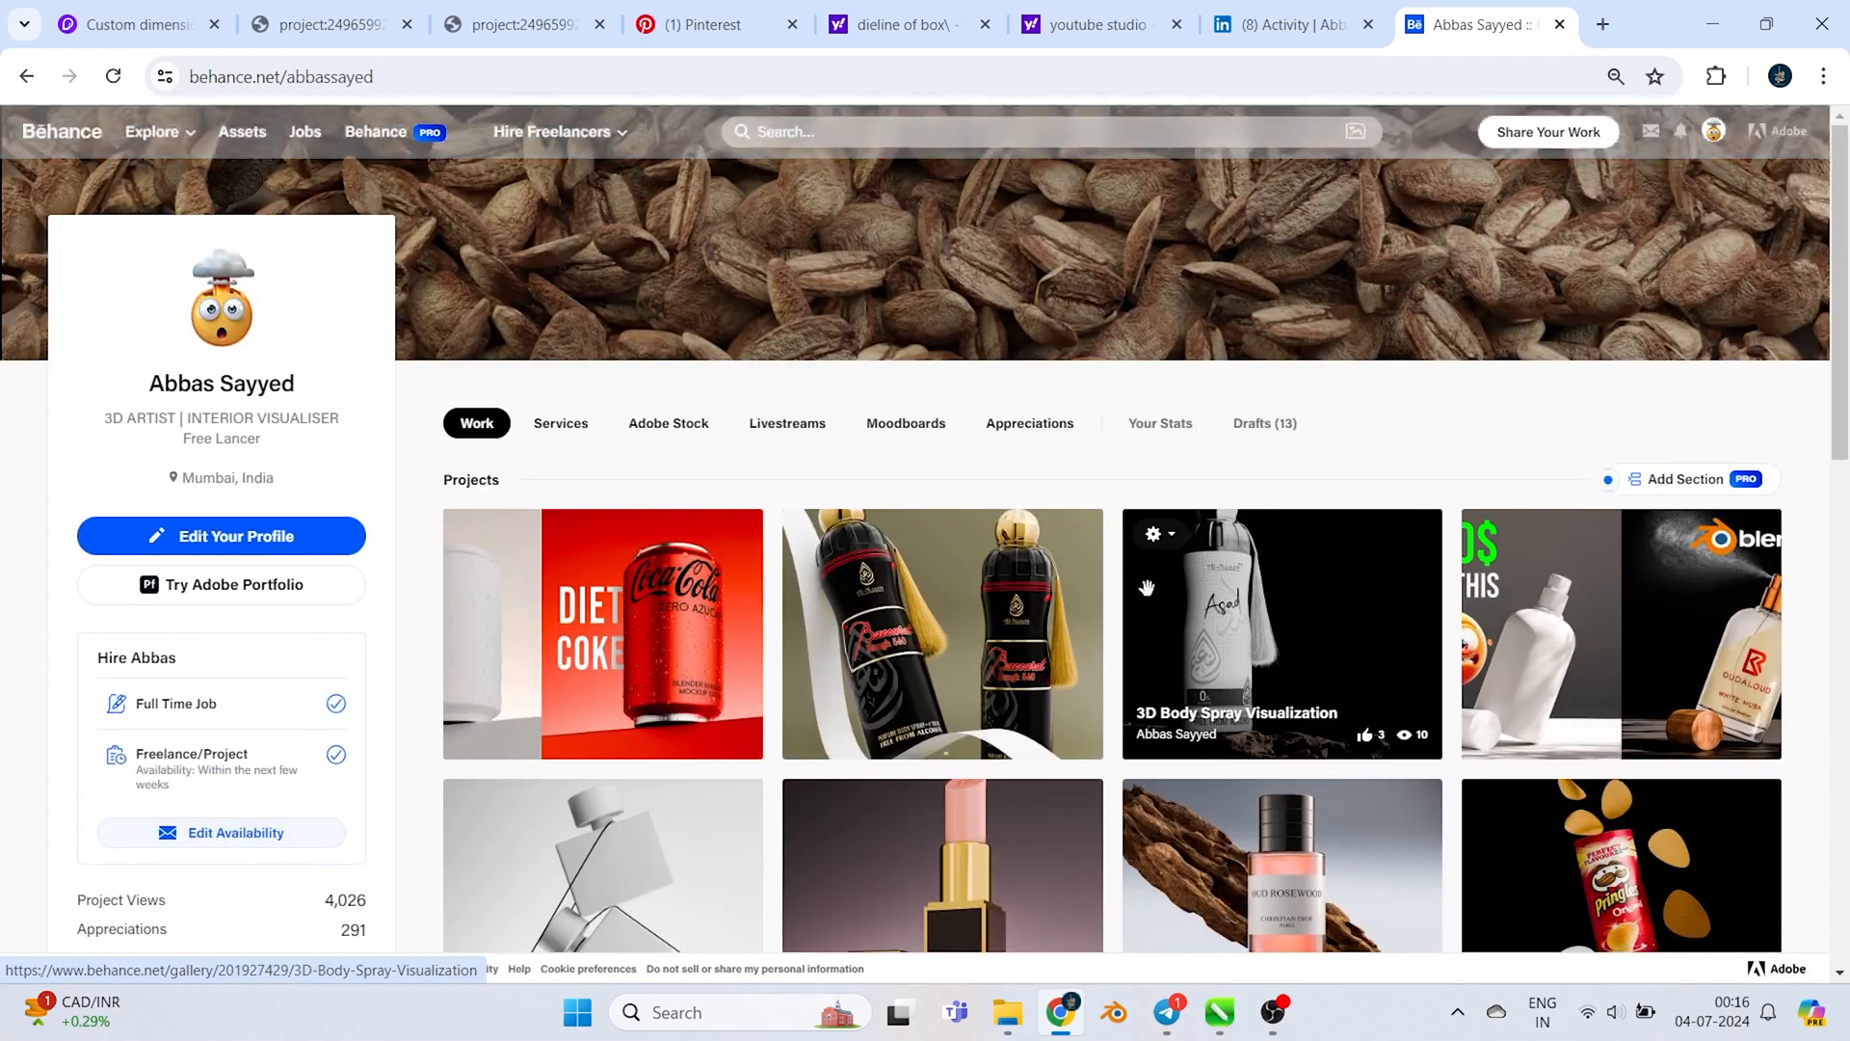
scroll(down, 3)
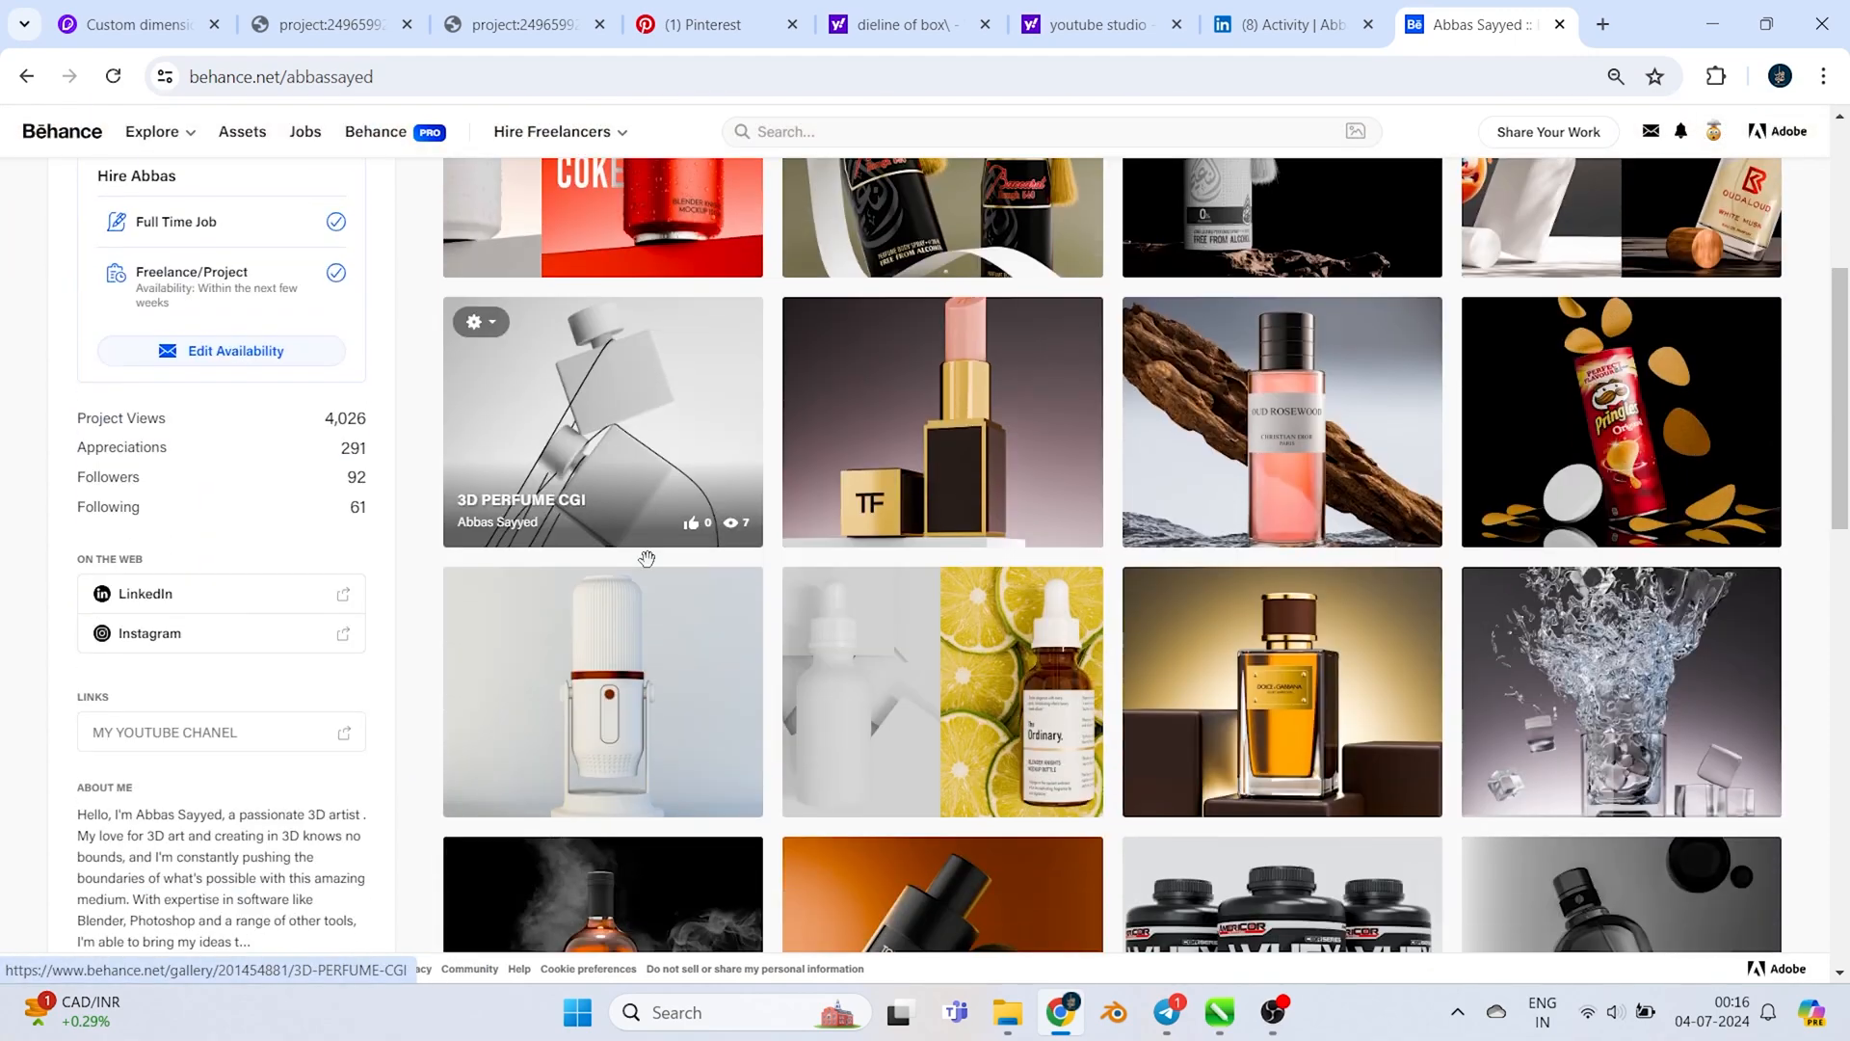
scroll(up, 3)
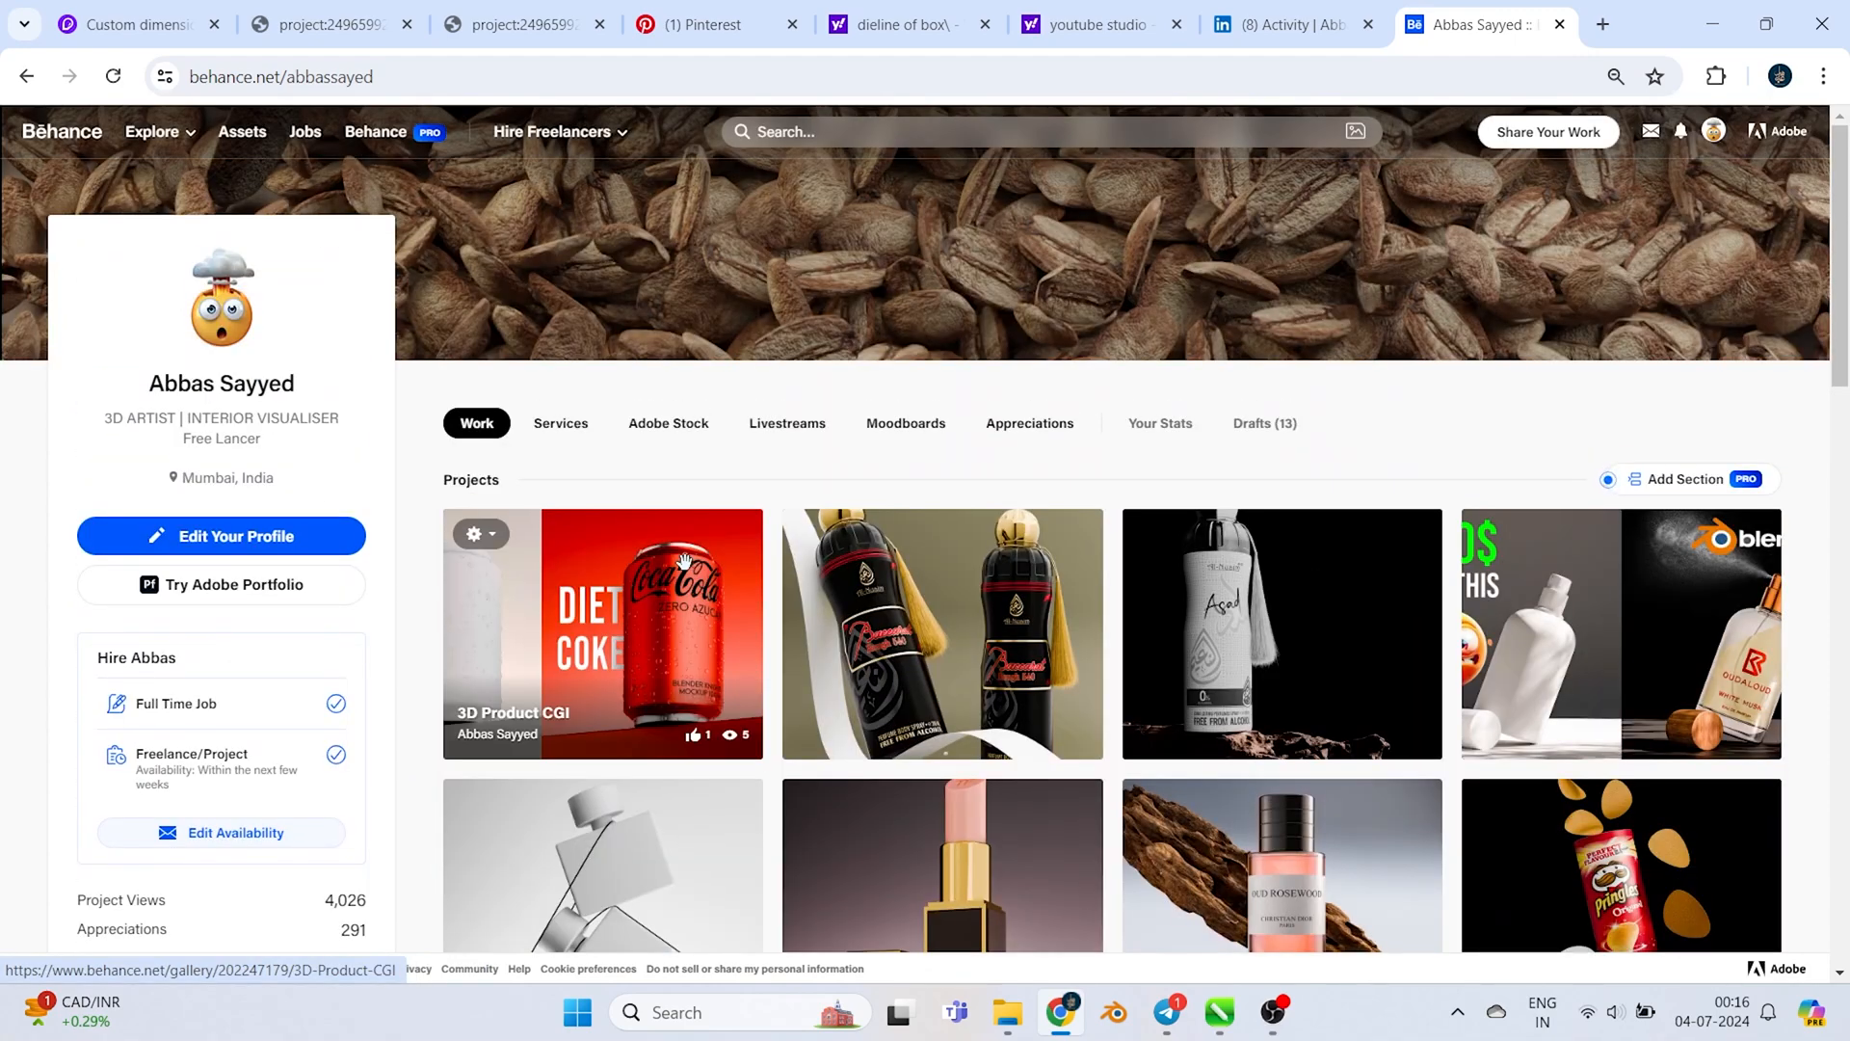
scroll(down, 3)
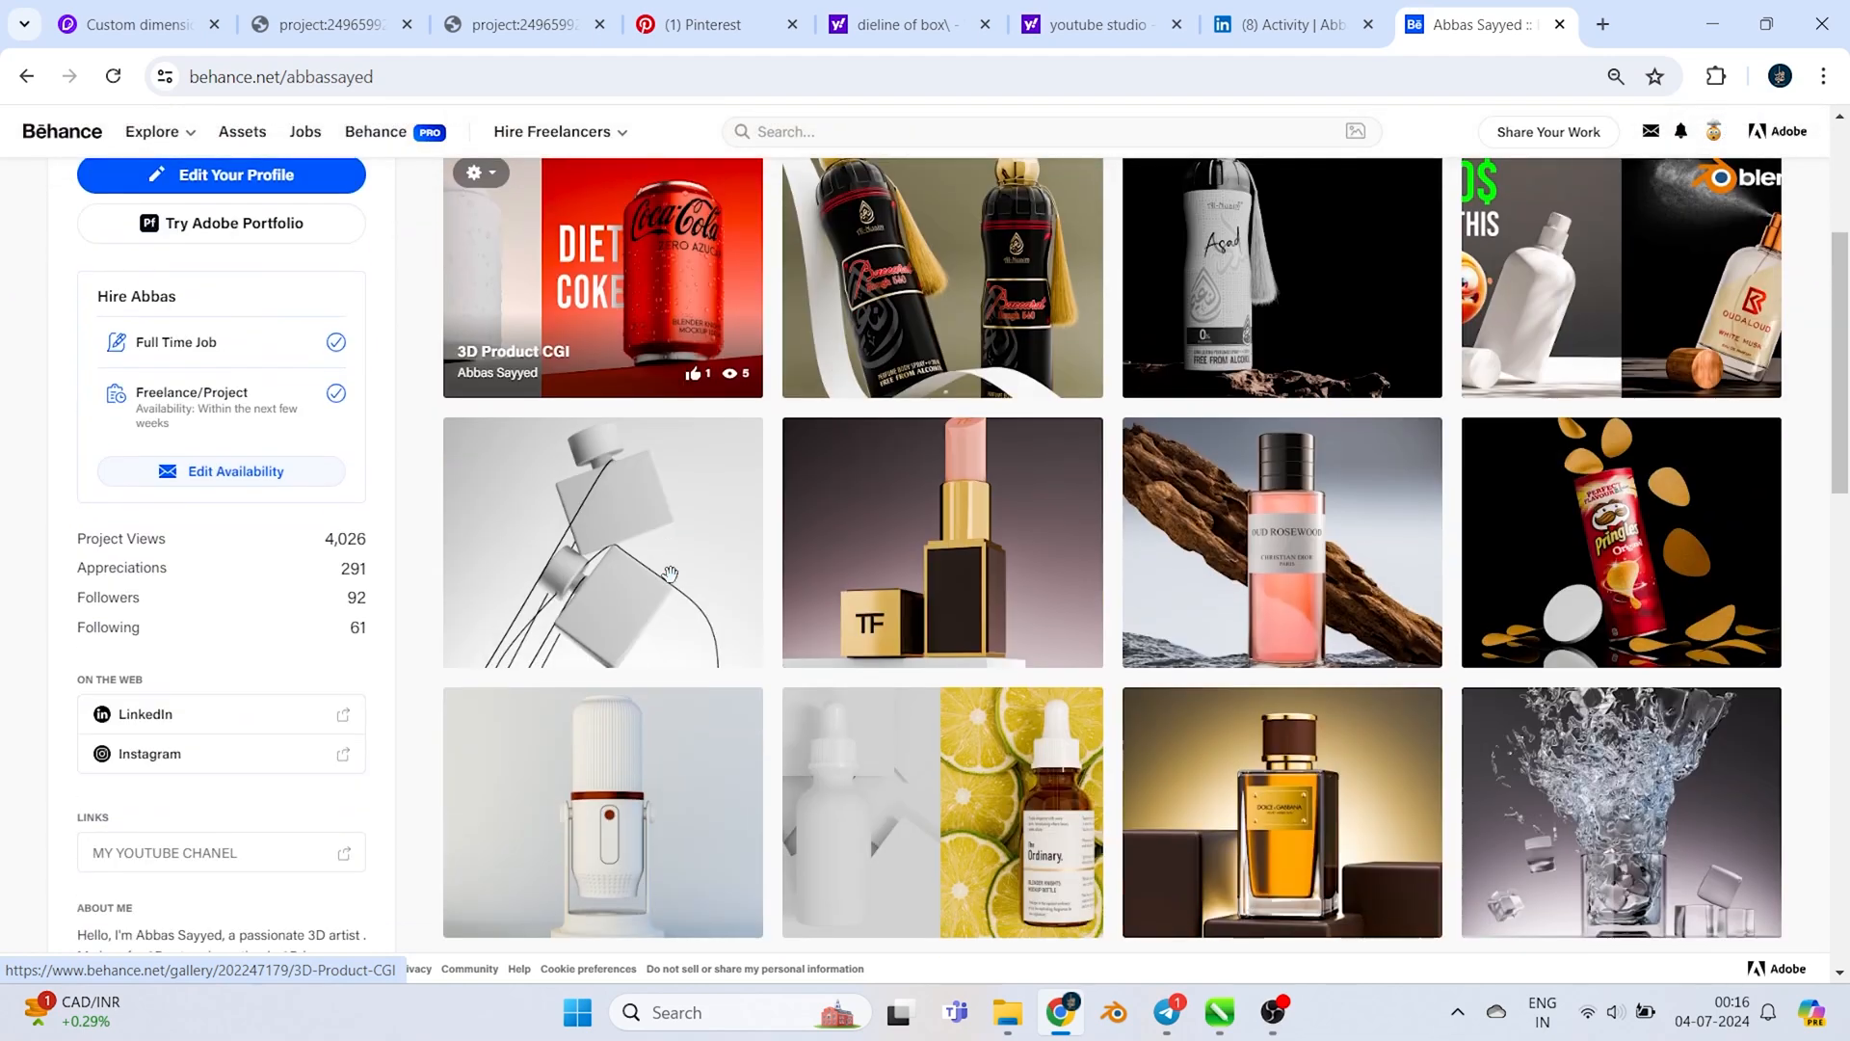
scroll(down, 3)
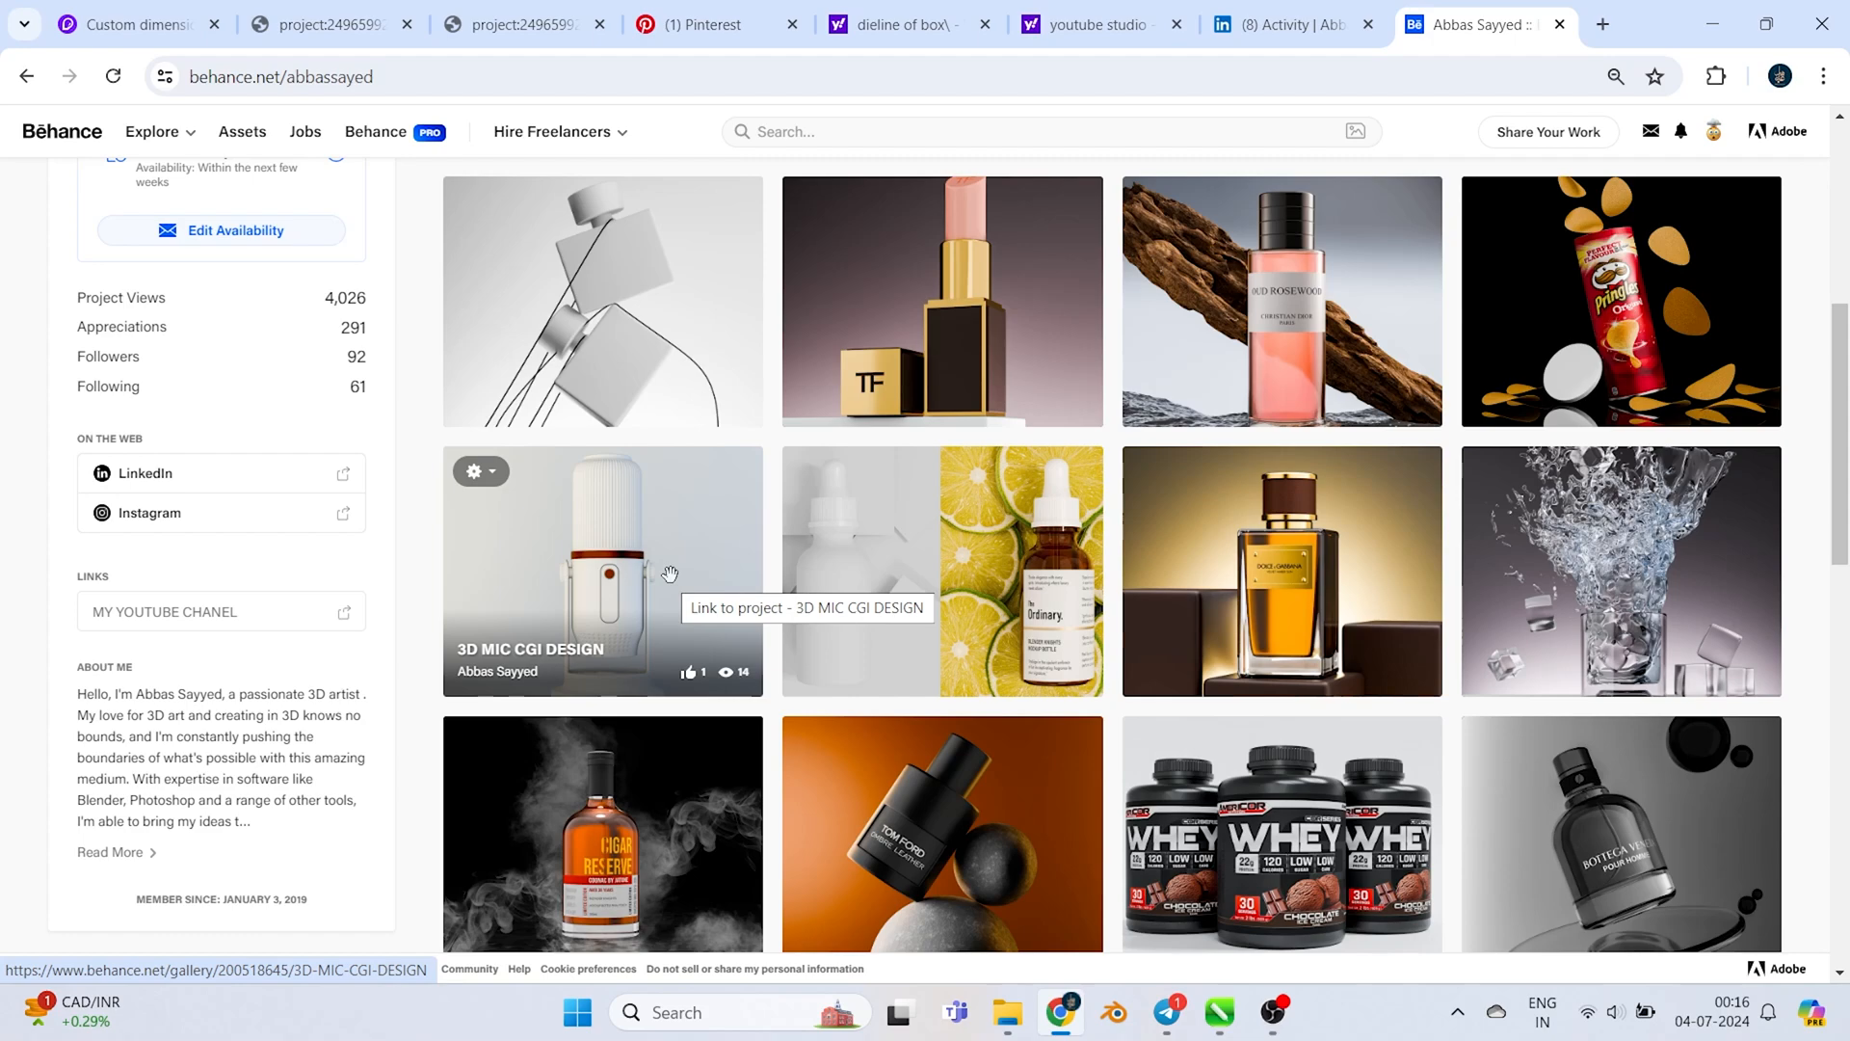
scroll(down, 3)
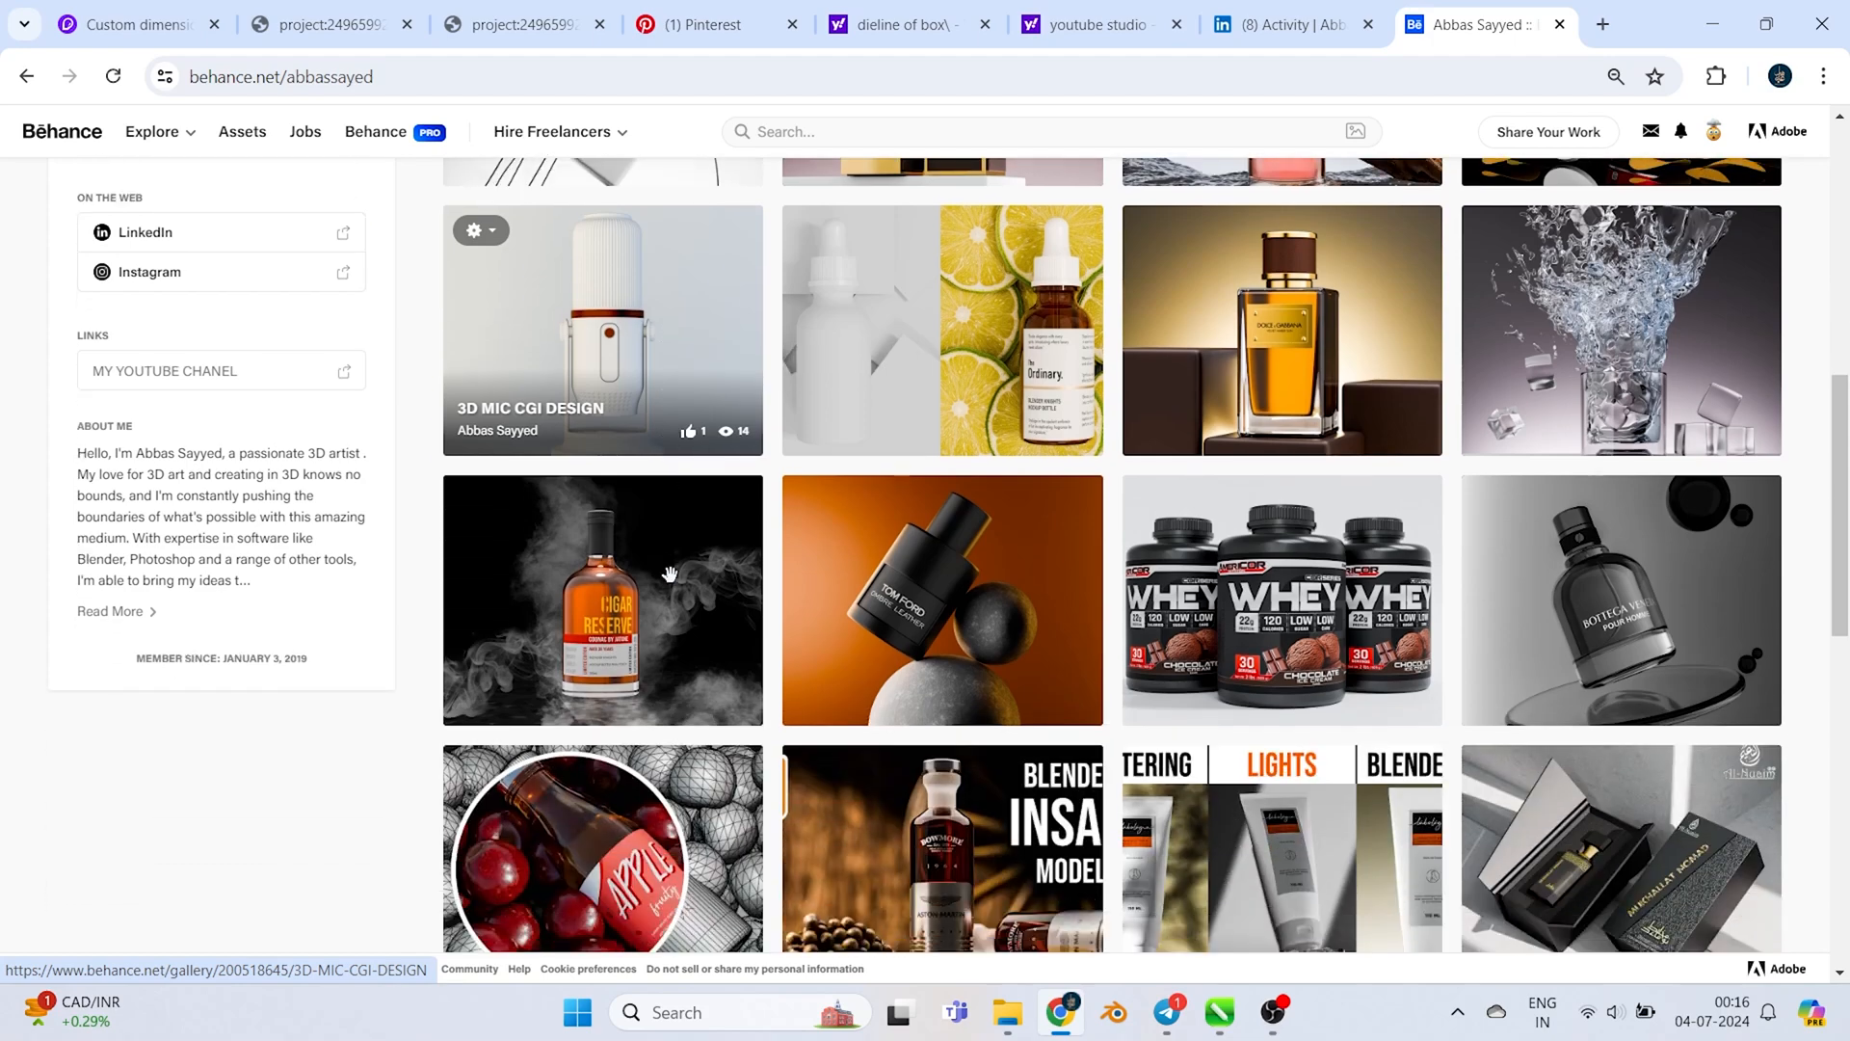
scroll(down, 3)
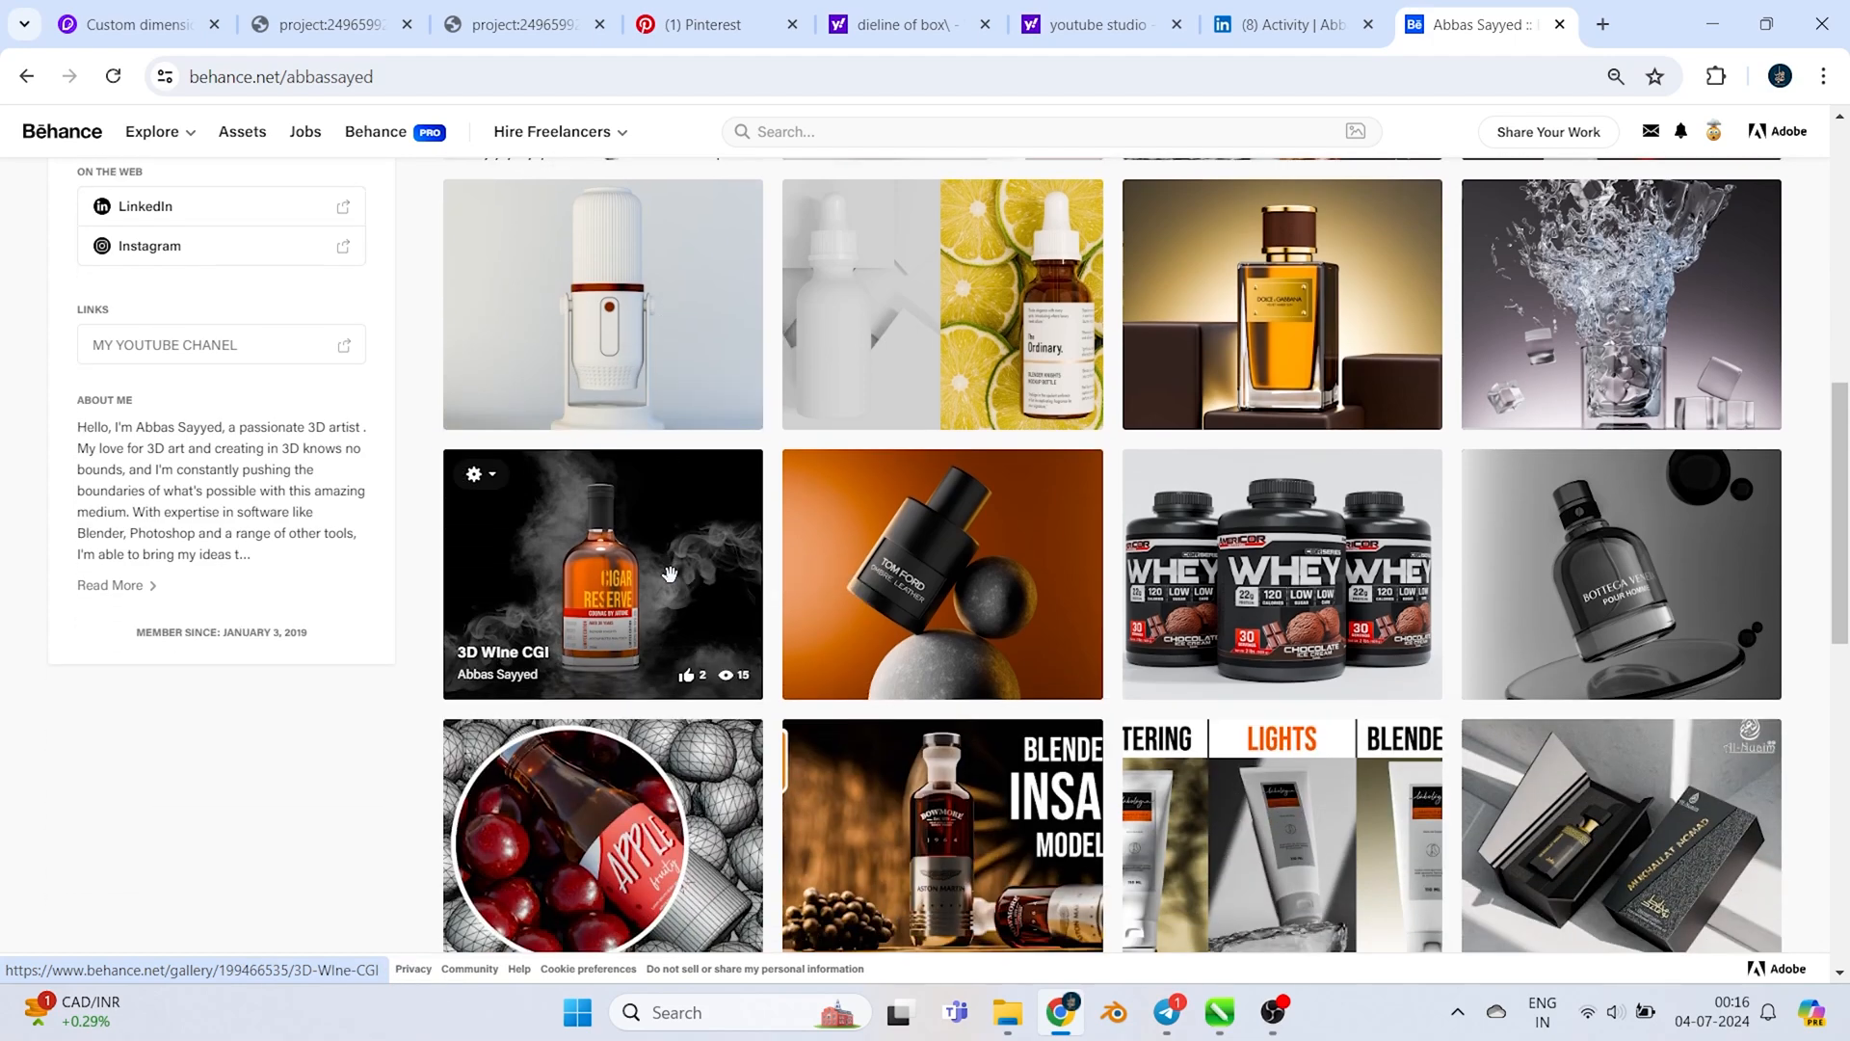
scroll(down, 3)
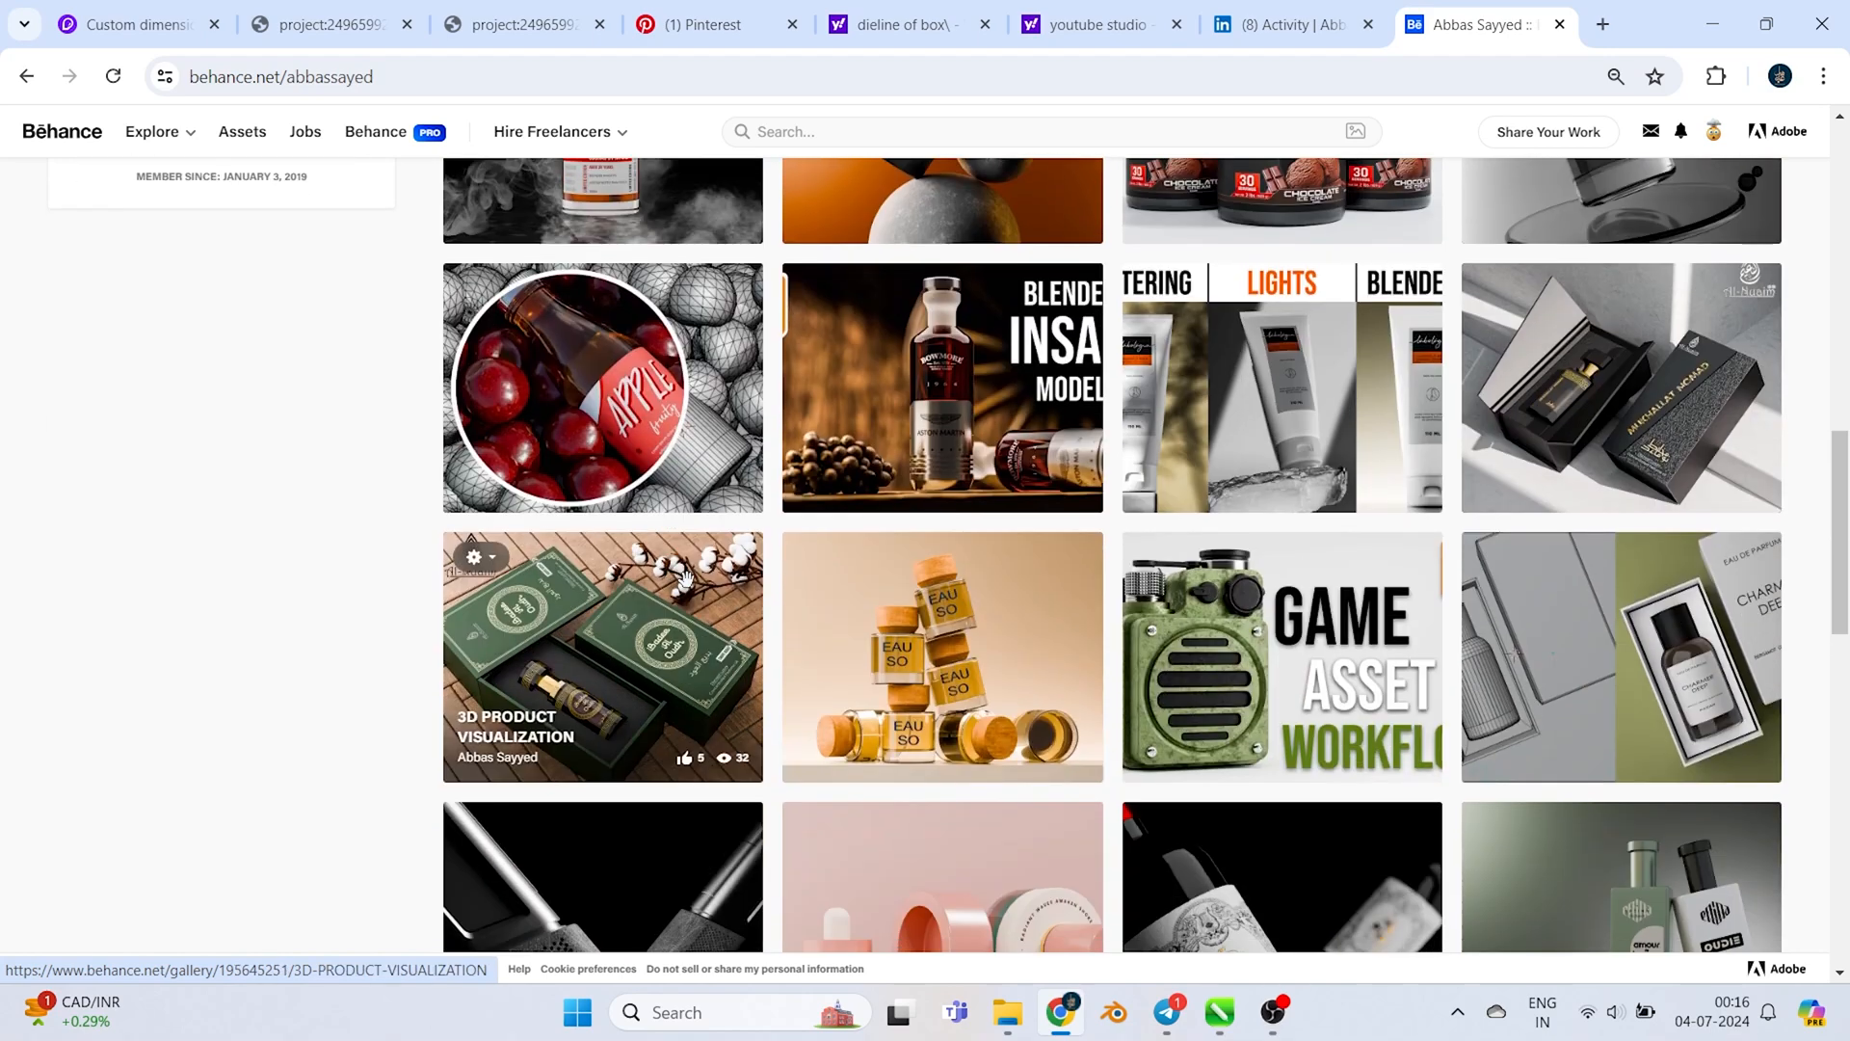
mouse_move(729, 593)
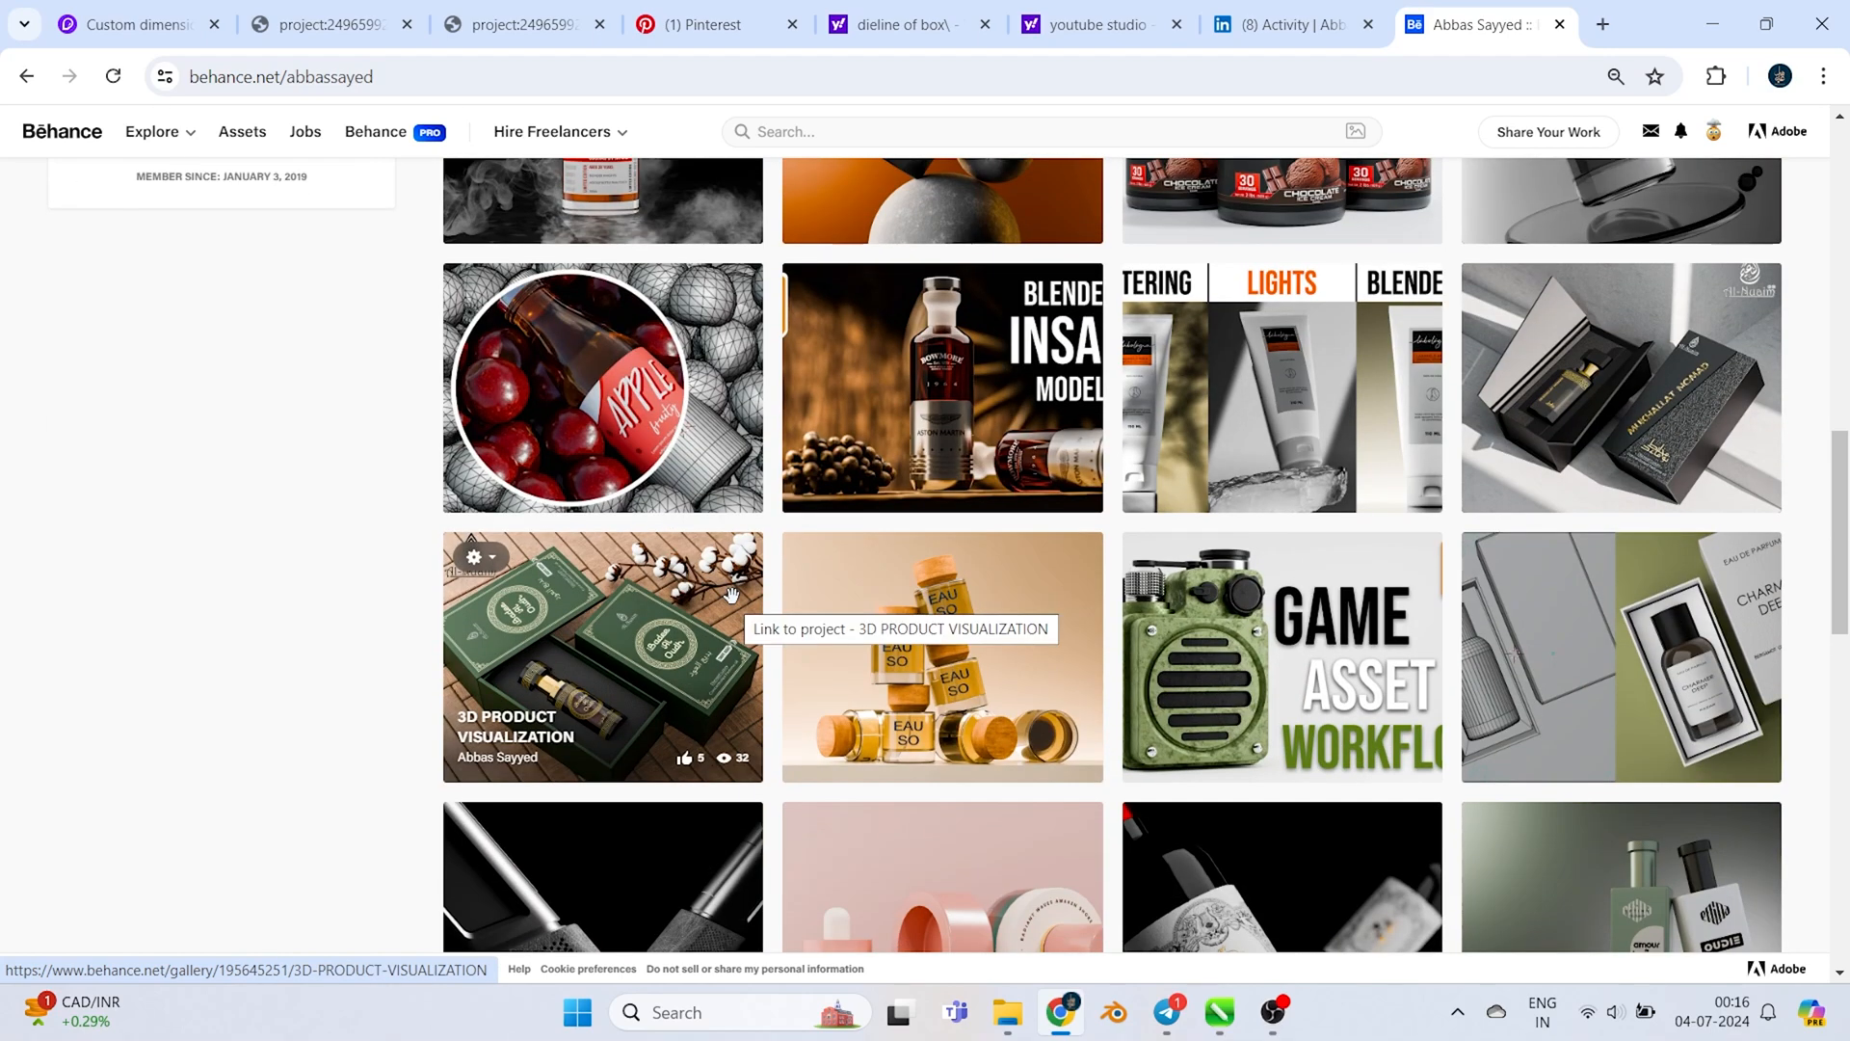
scroll(down, 3)
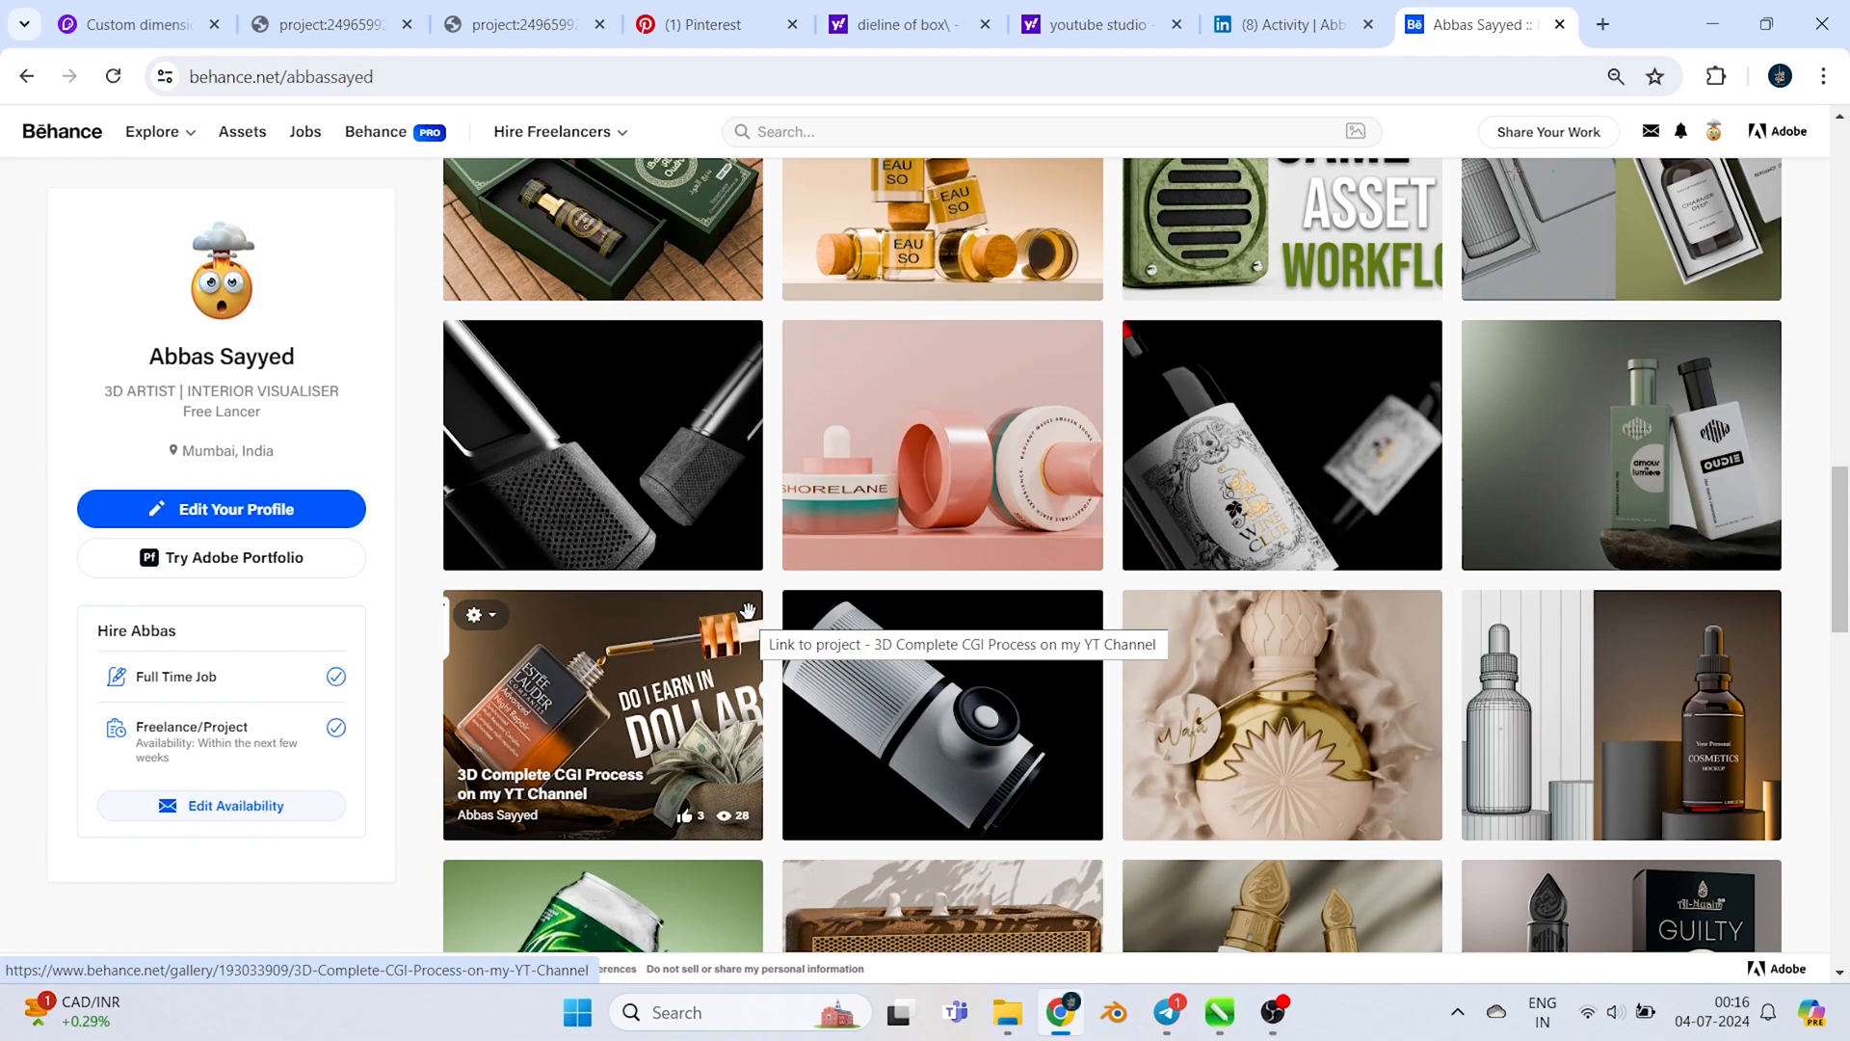
scroll(down, 3)
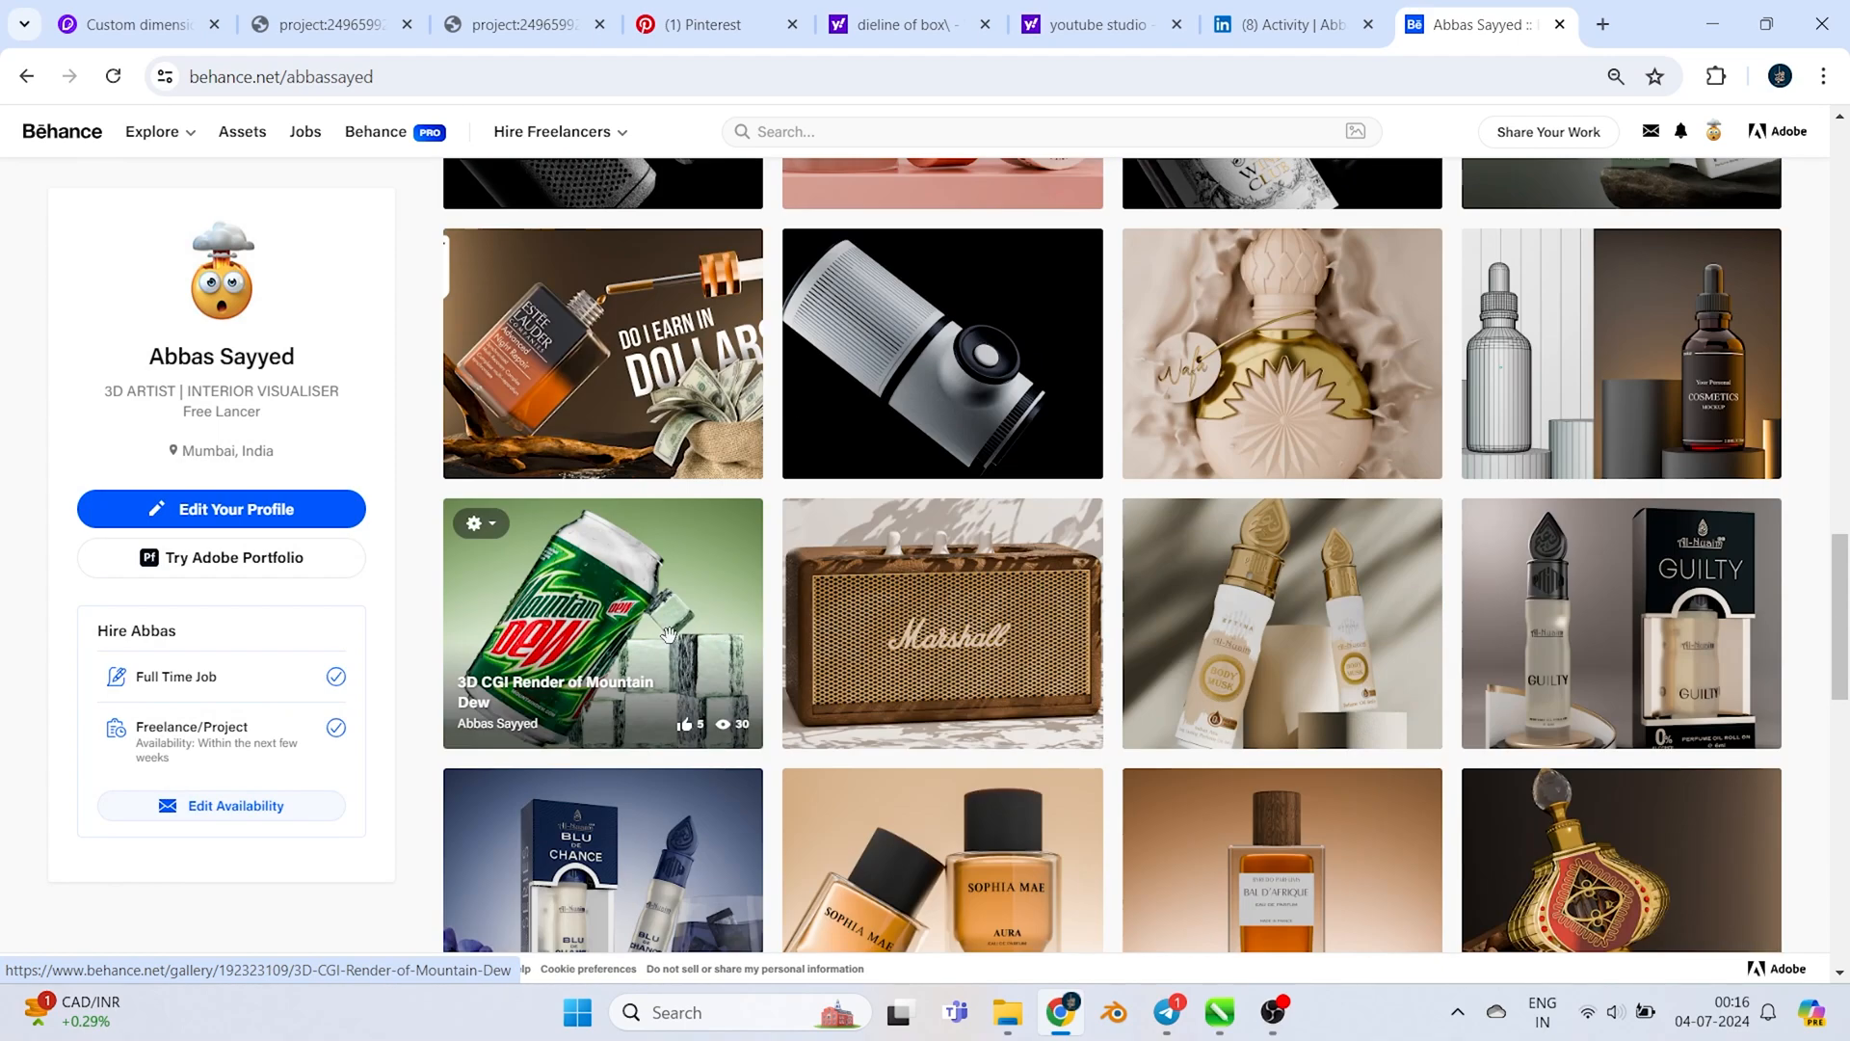
scroll(down, 3)
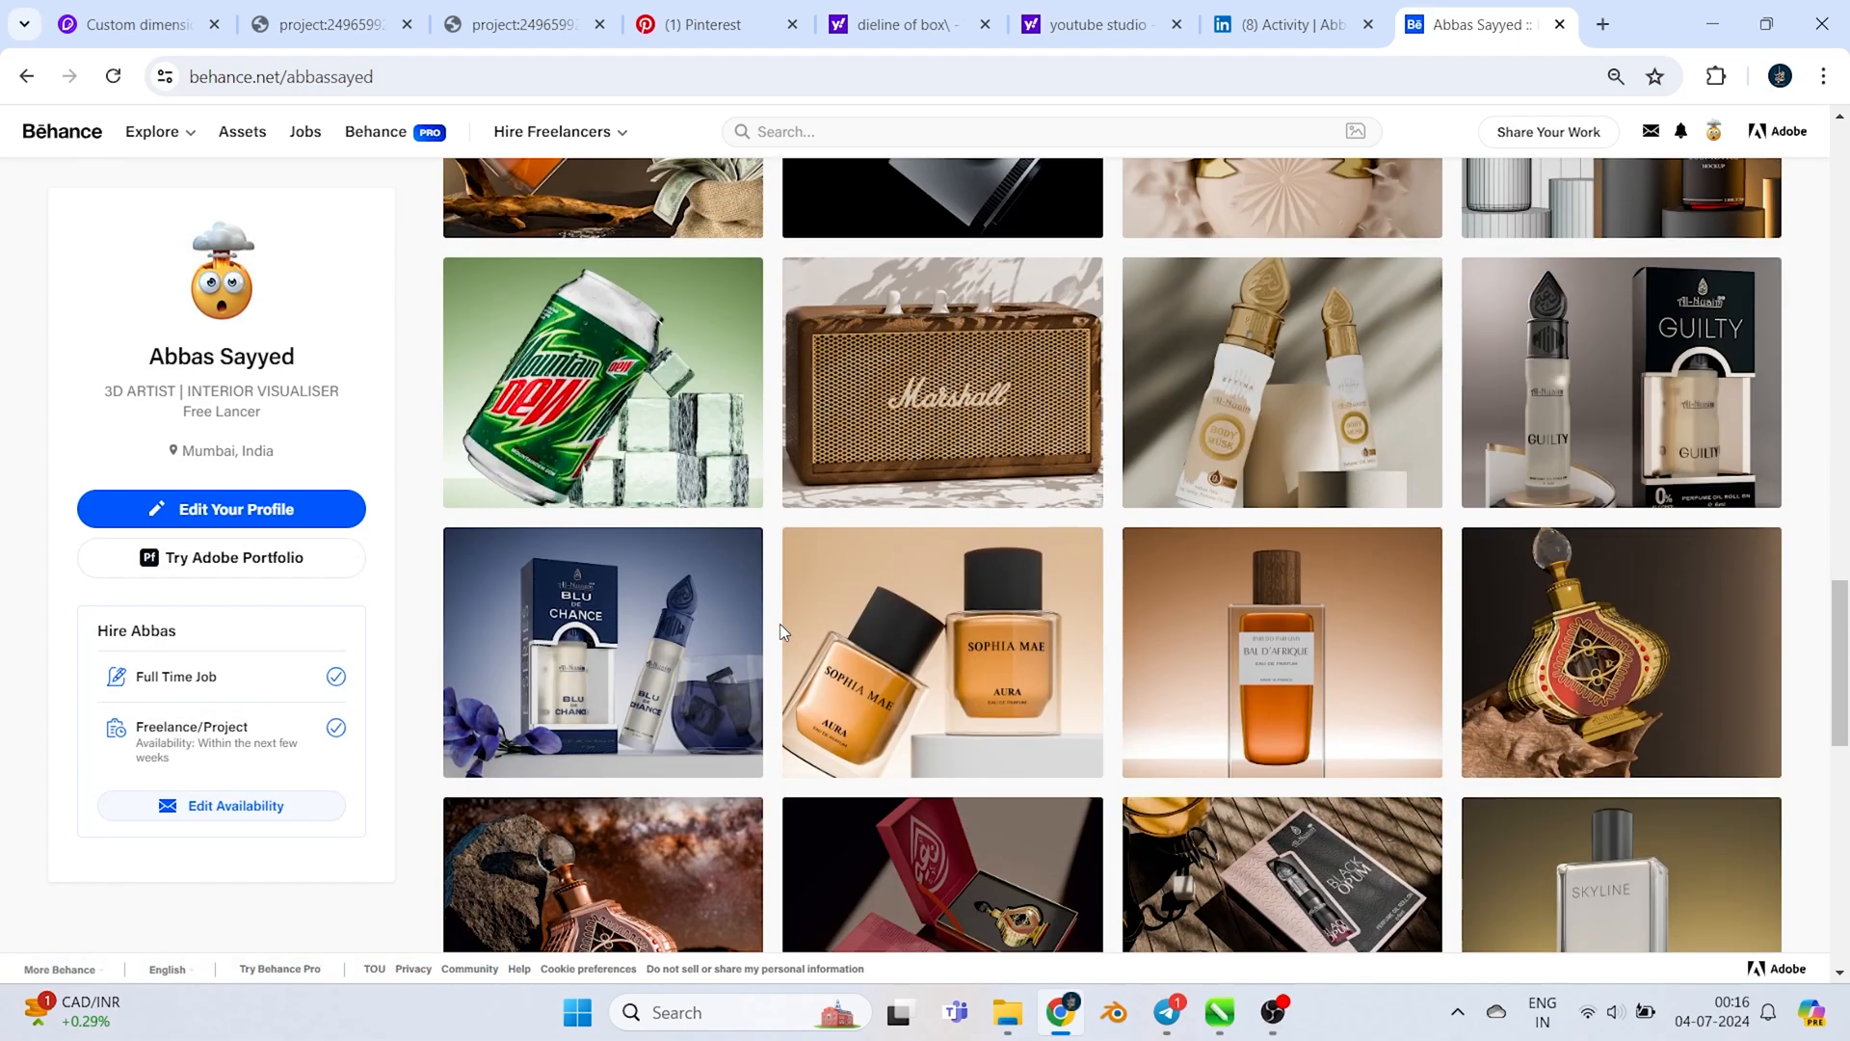
scroll(down, 3)
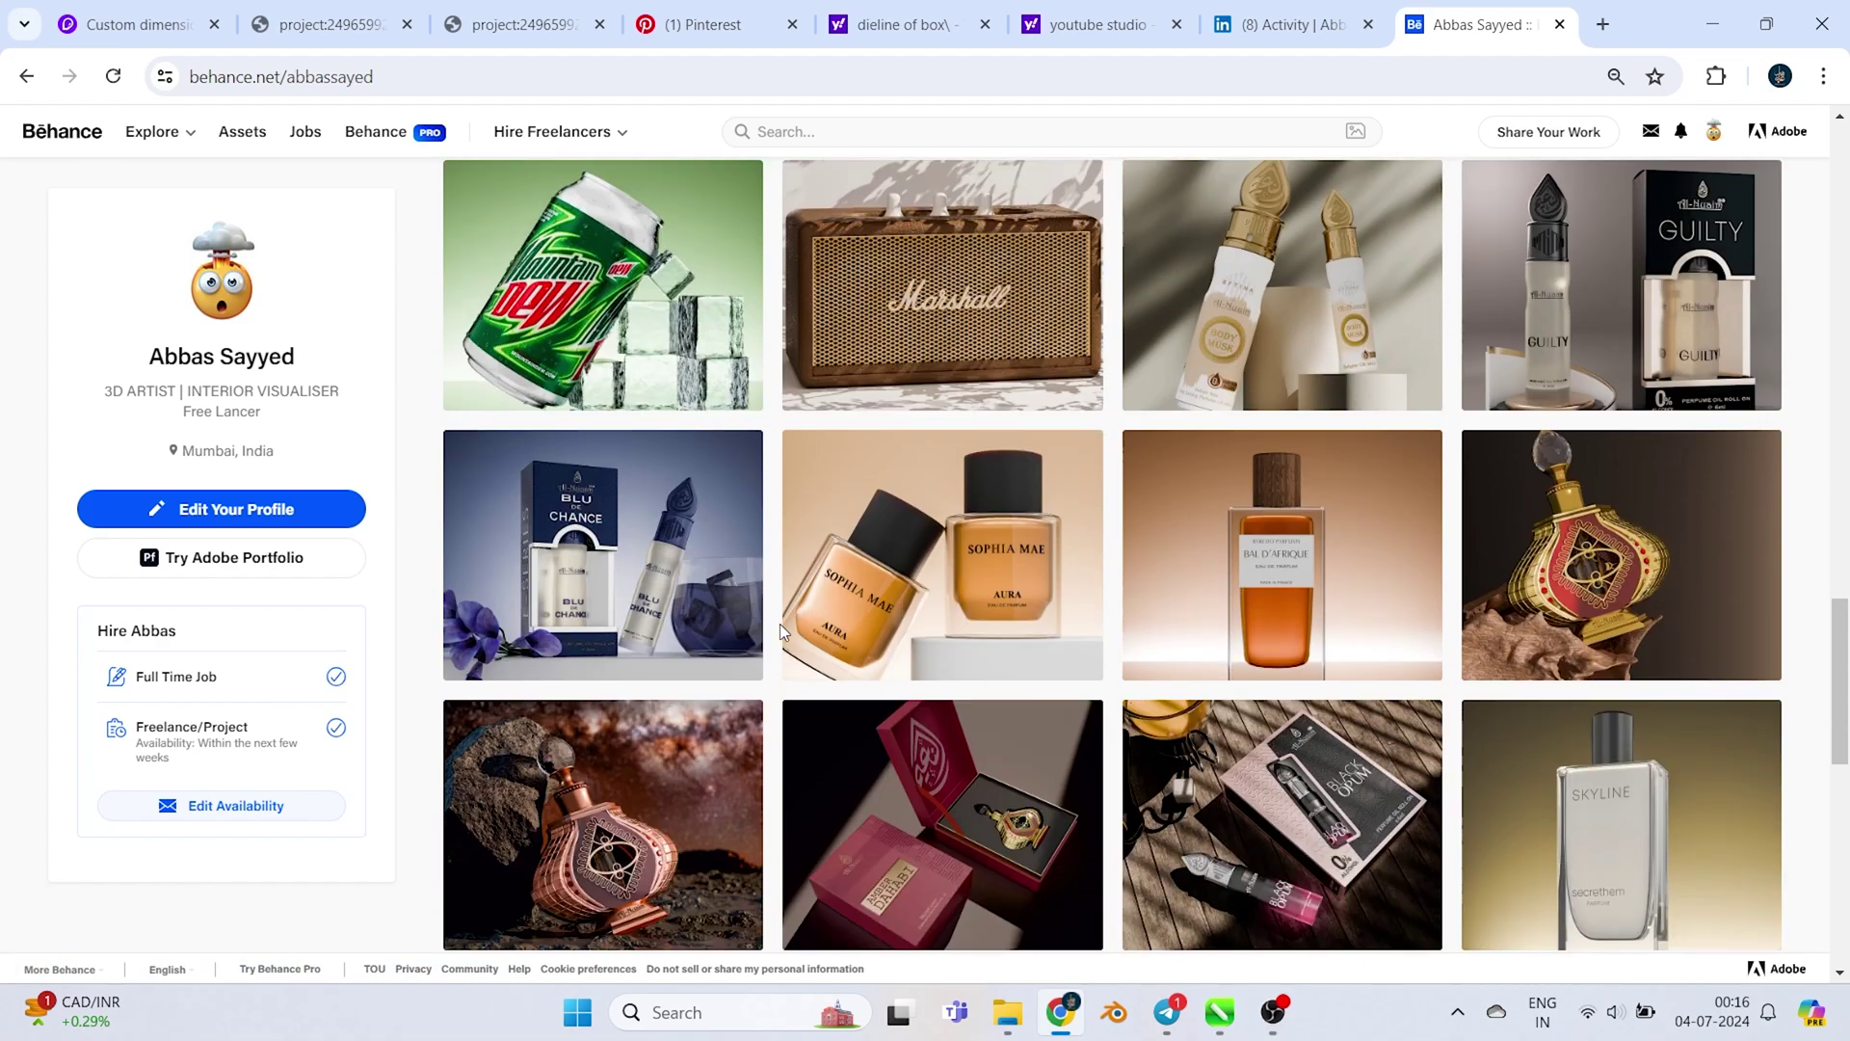
scroll(down, 3)
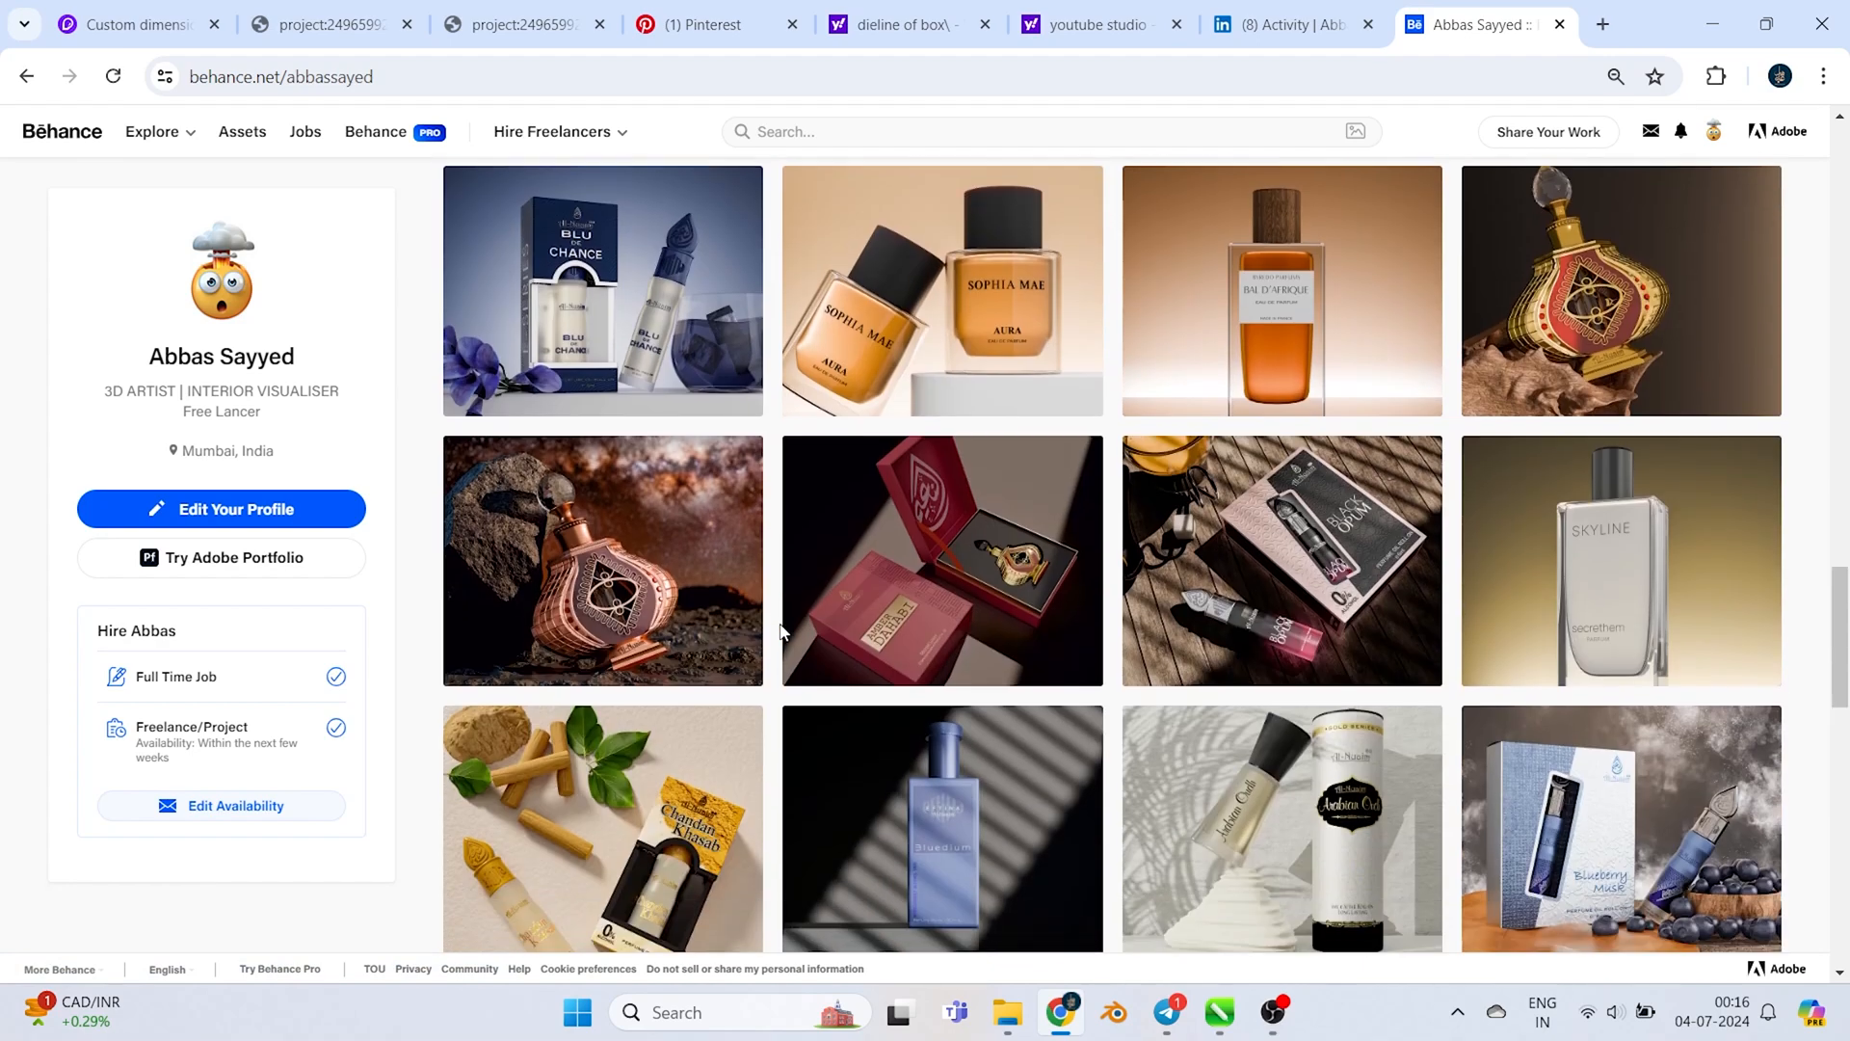
scroll(down, 3)
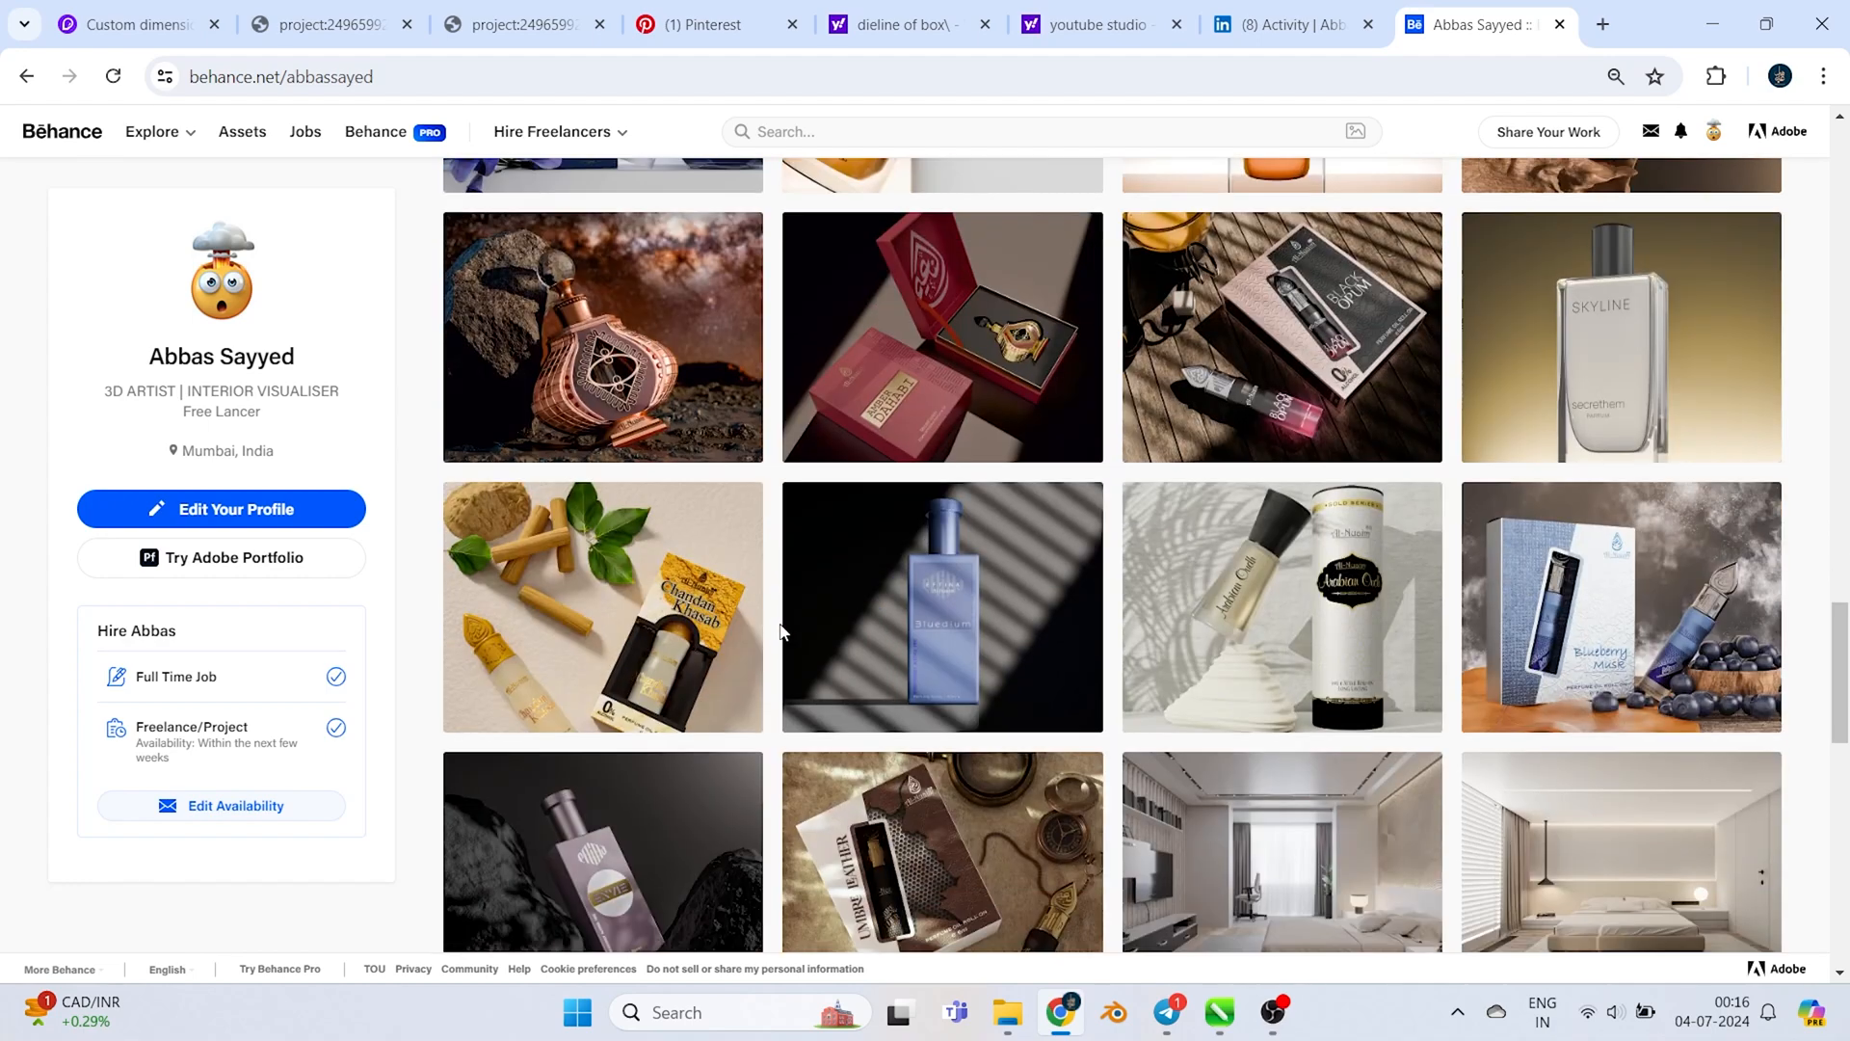
scroll(down, 3)
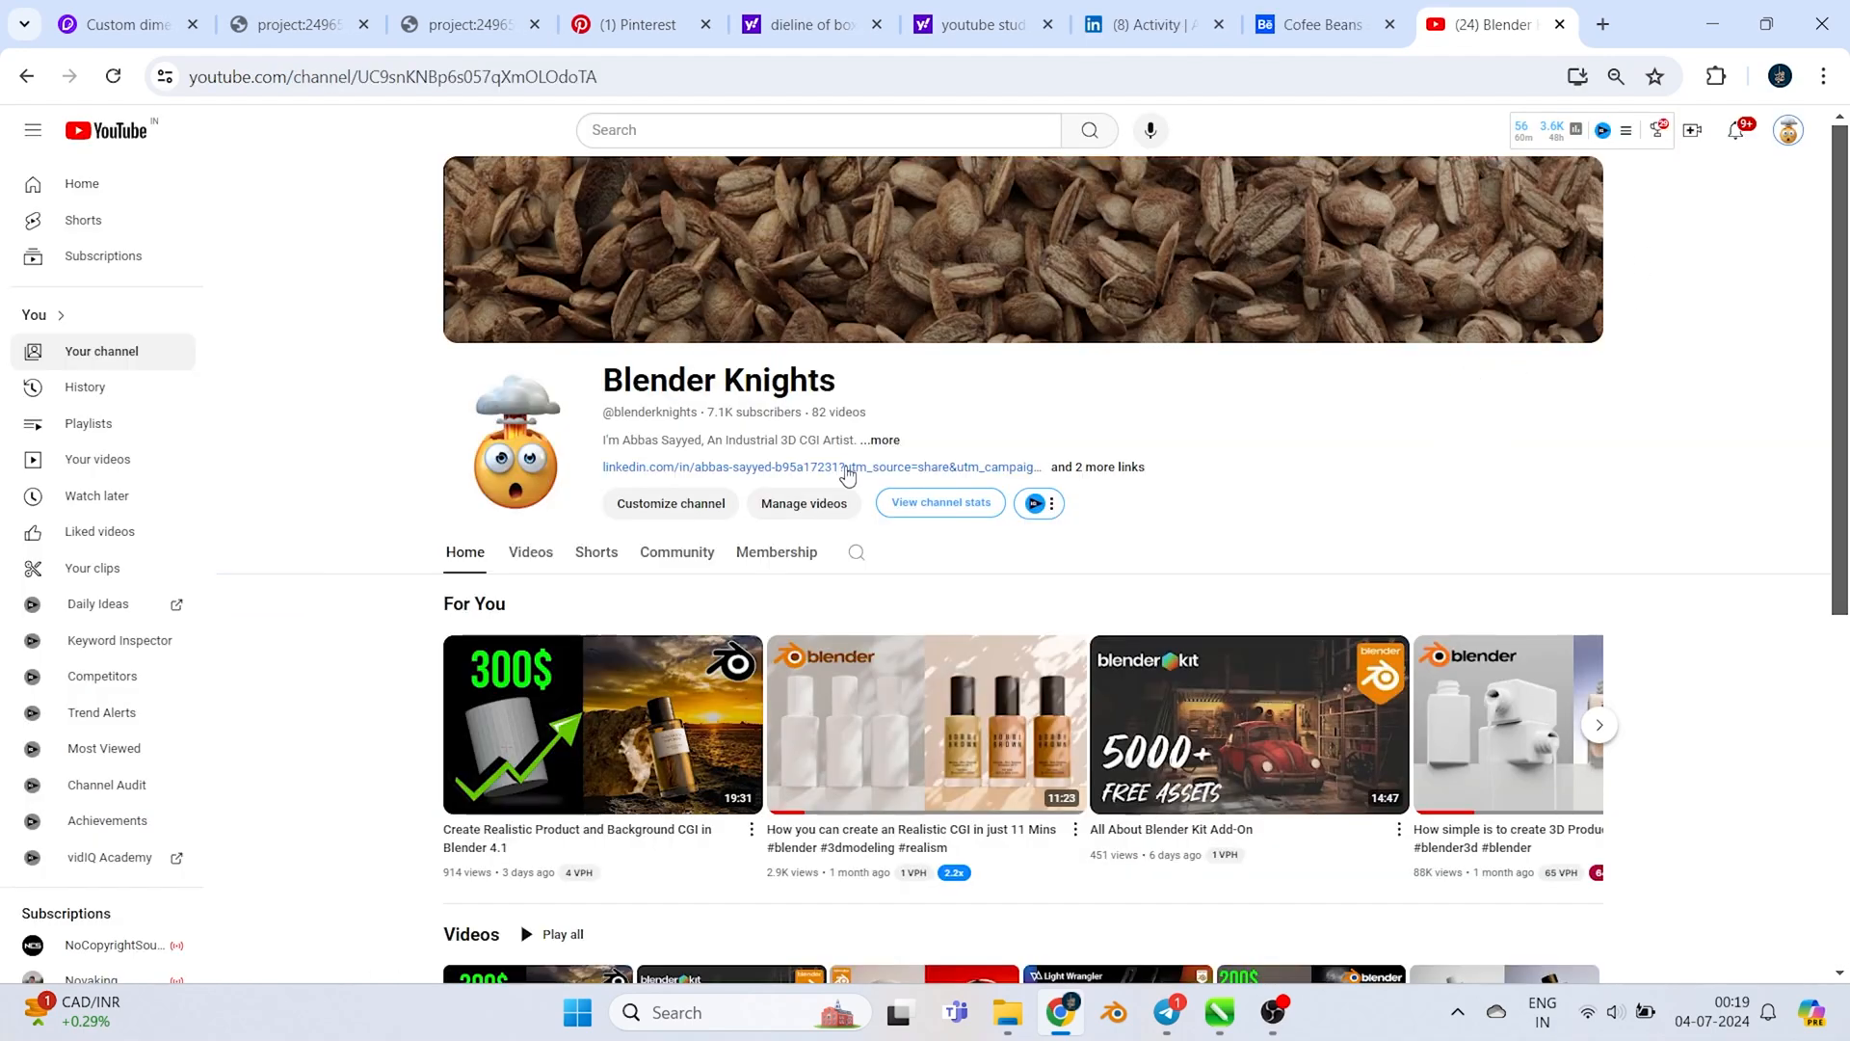
Open the 'Create Realistic Product and Background CGI in Blender 4.1' video and dismiss the Super Thanks prompt
double_click(721, 412)
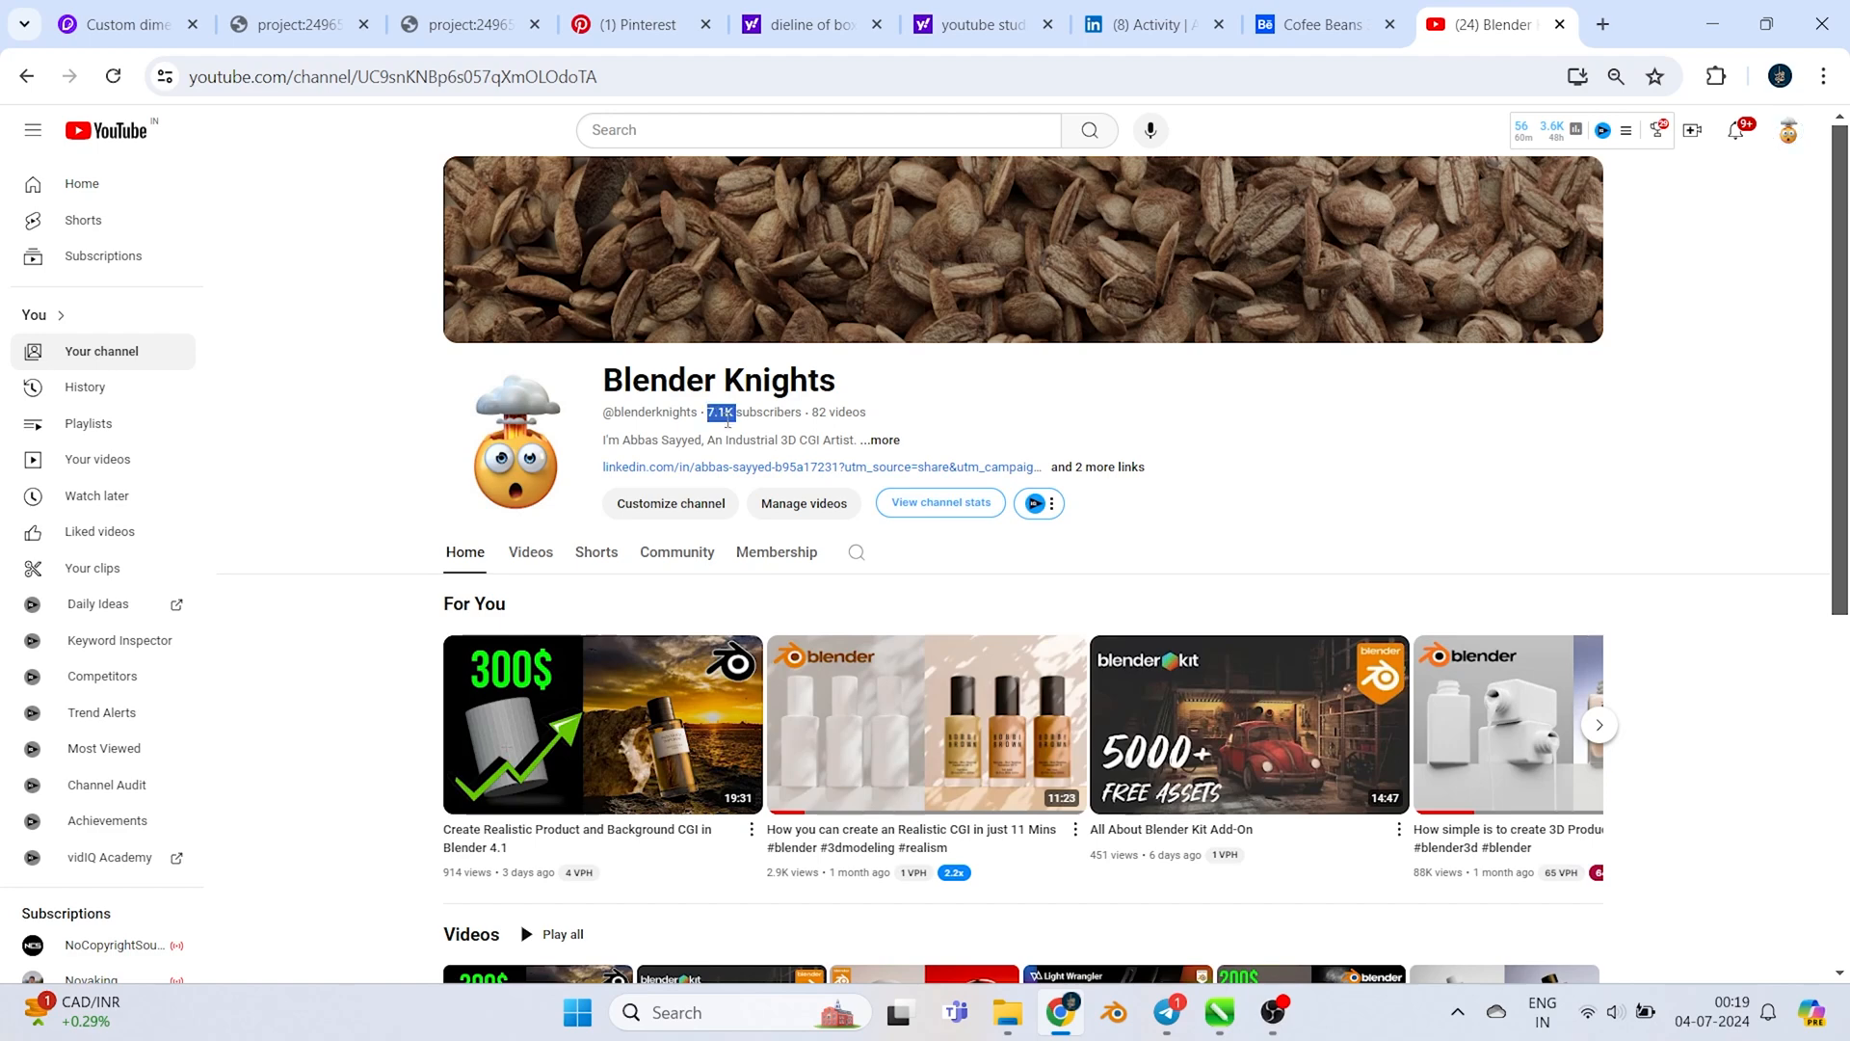
scroll(down, 3)
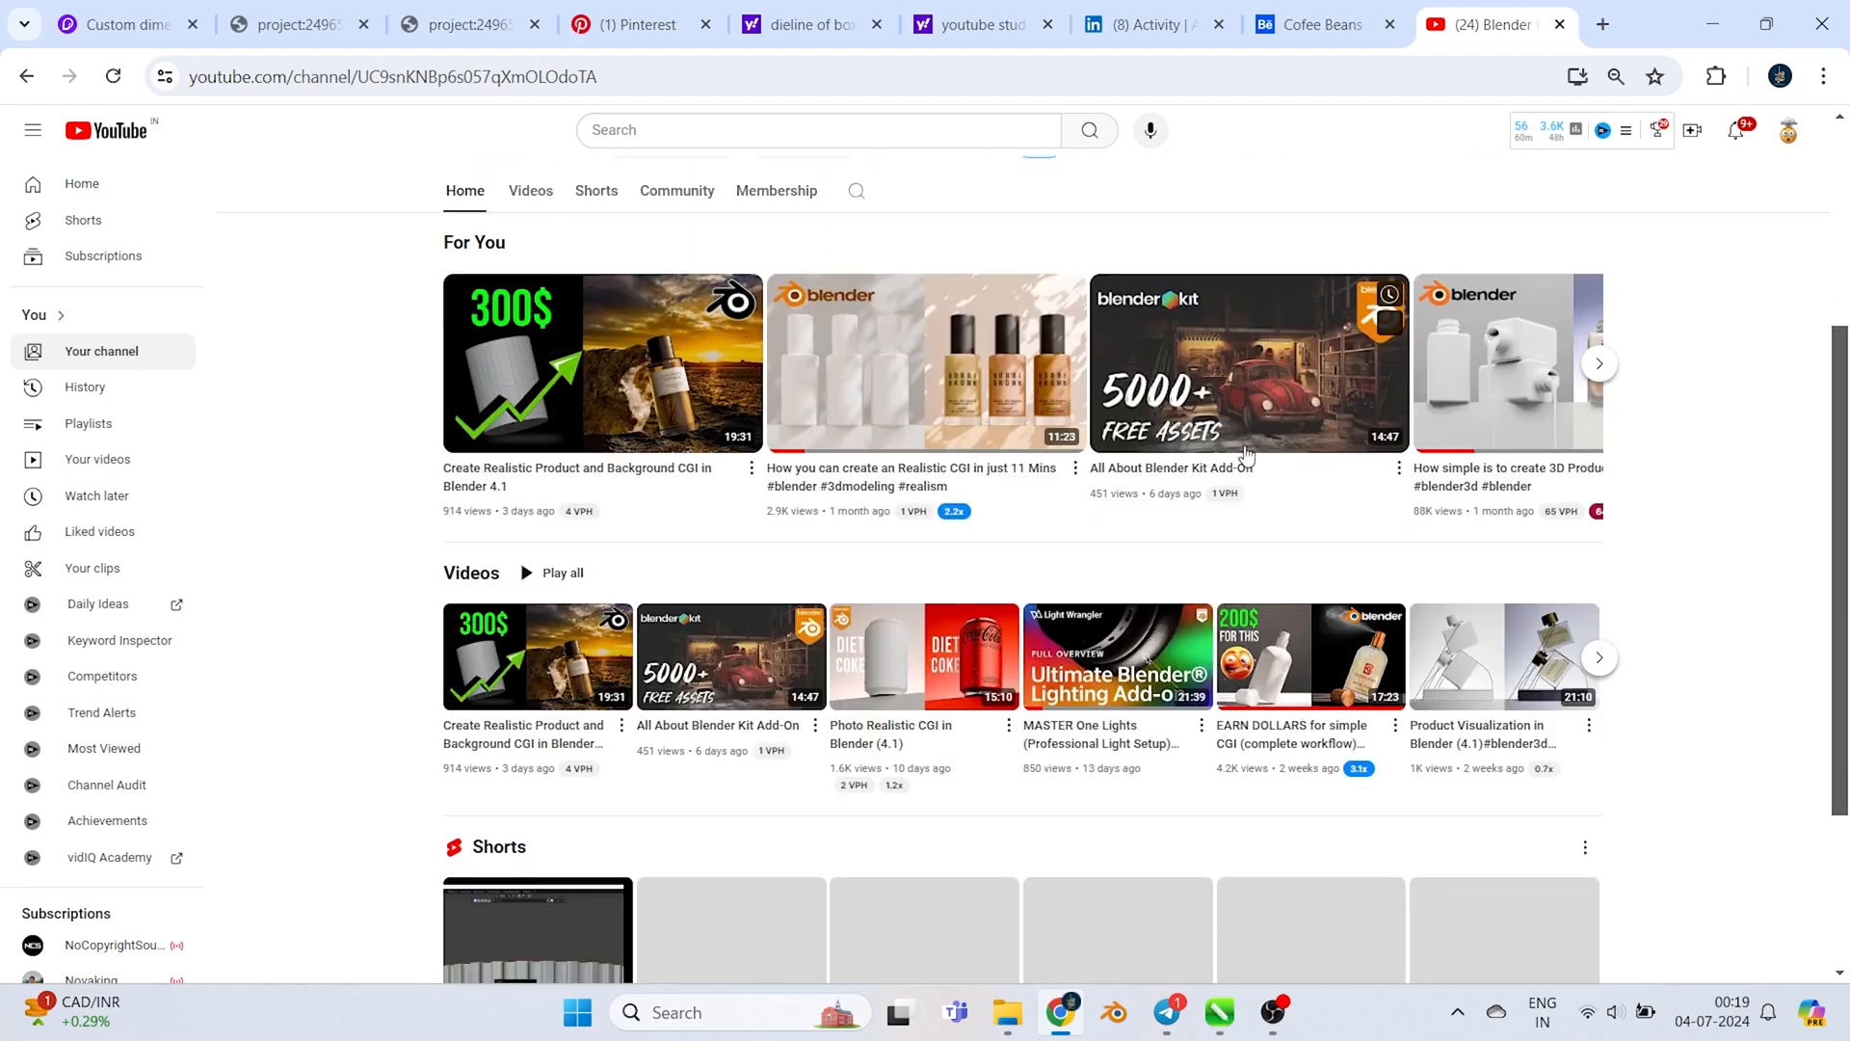
mouse_move(534, 395)
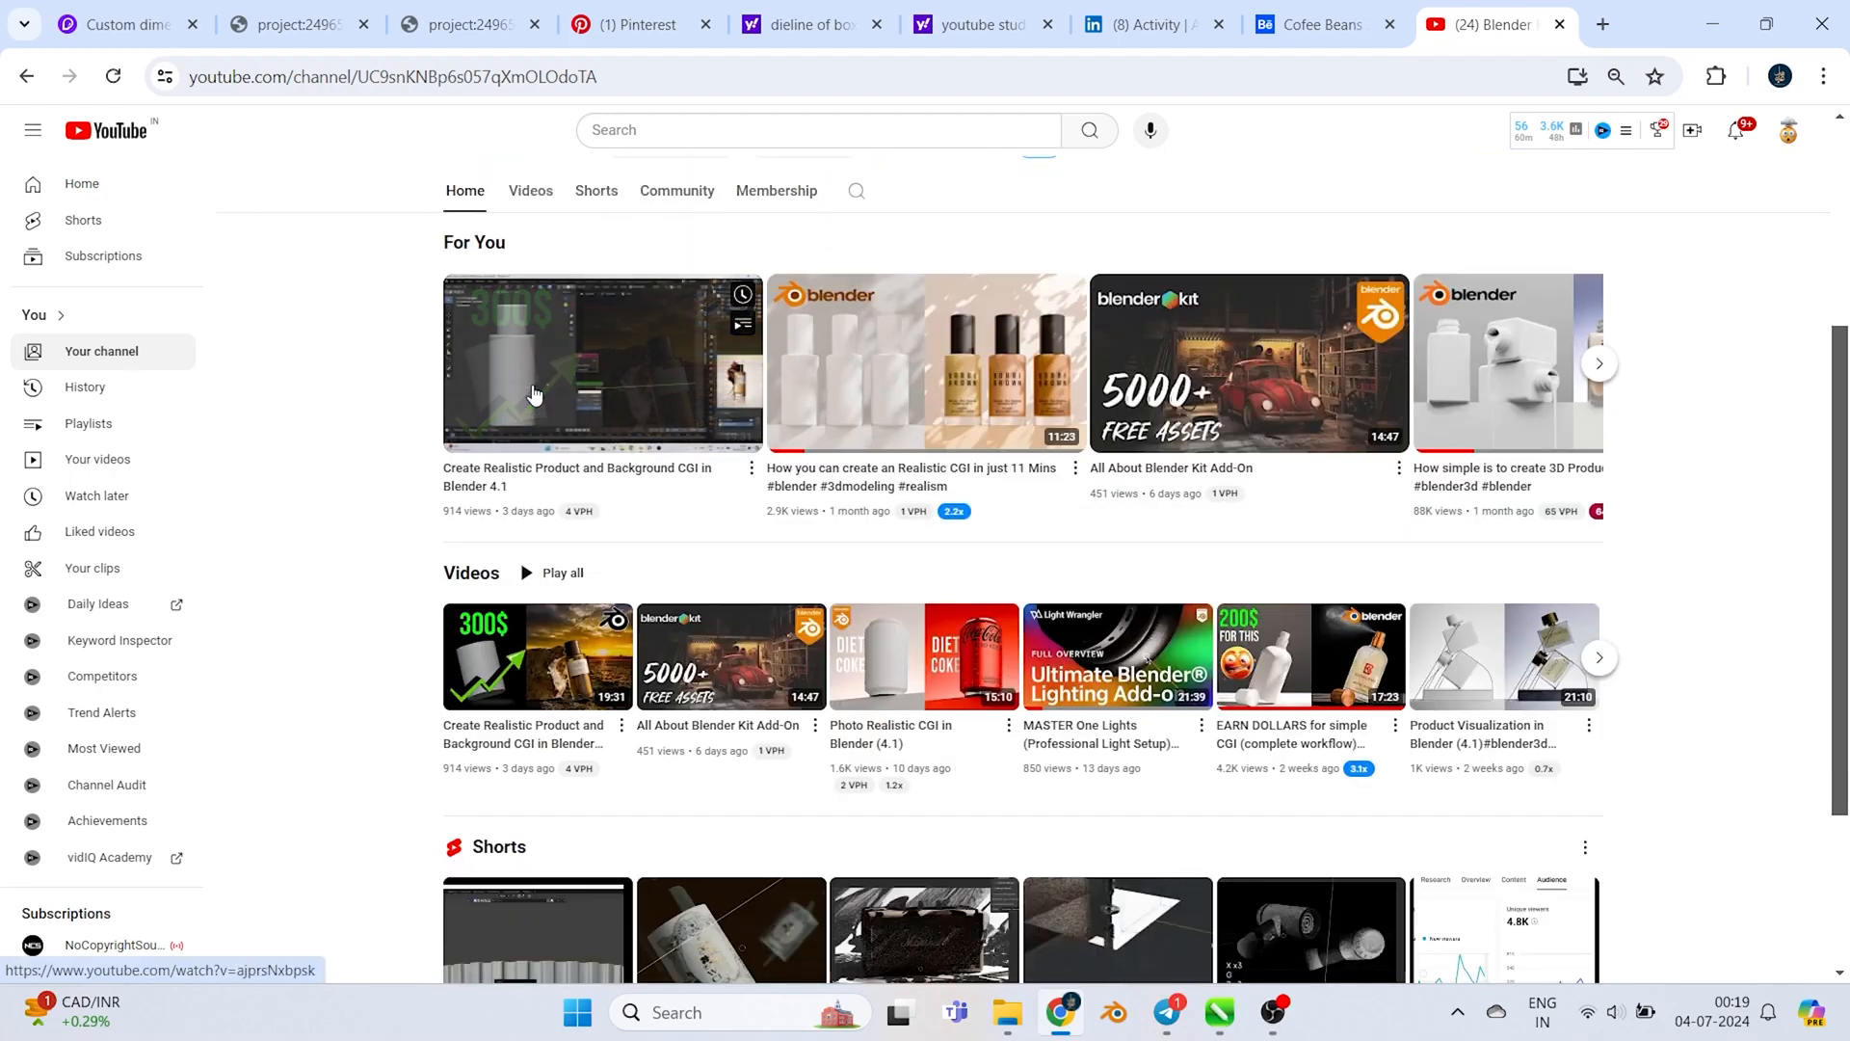
click(534, 390)
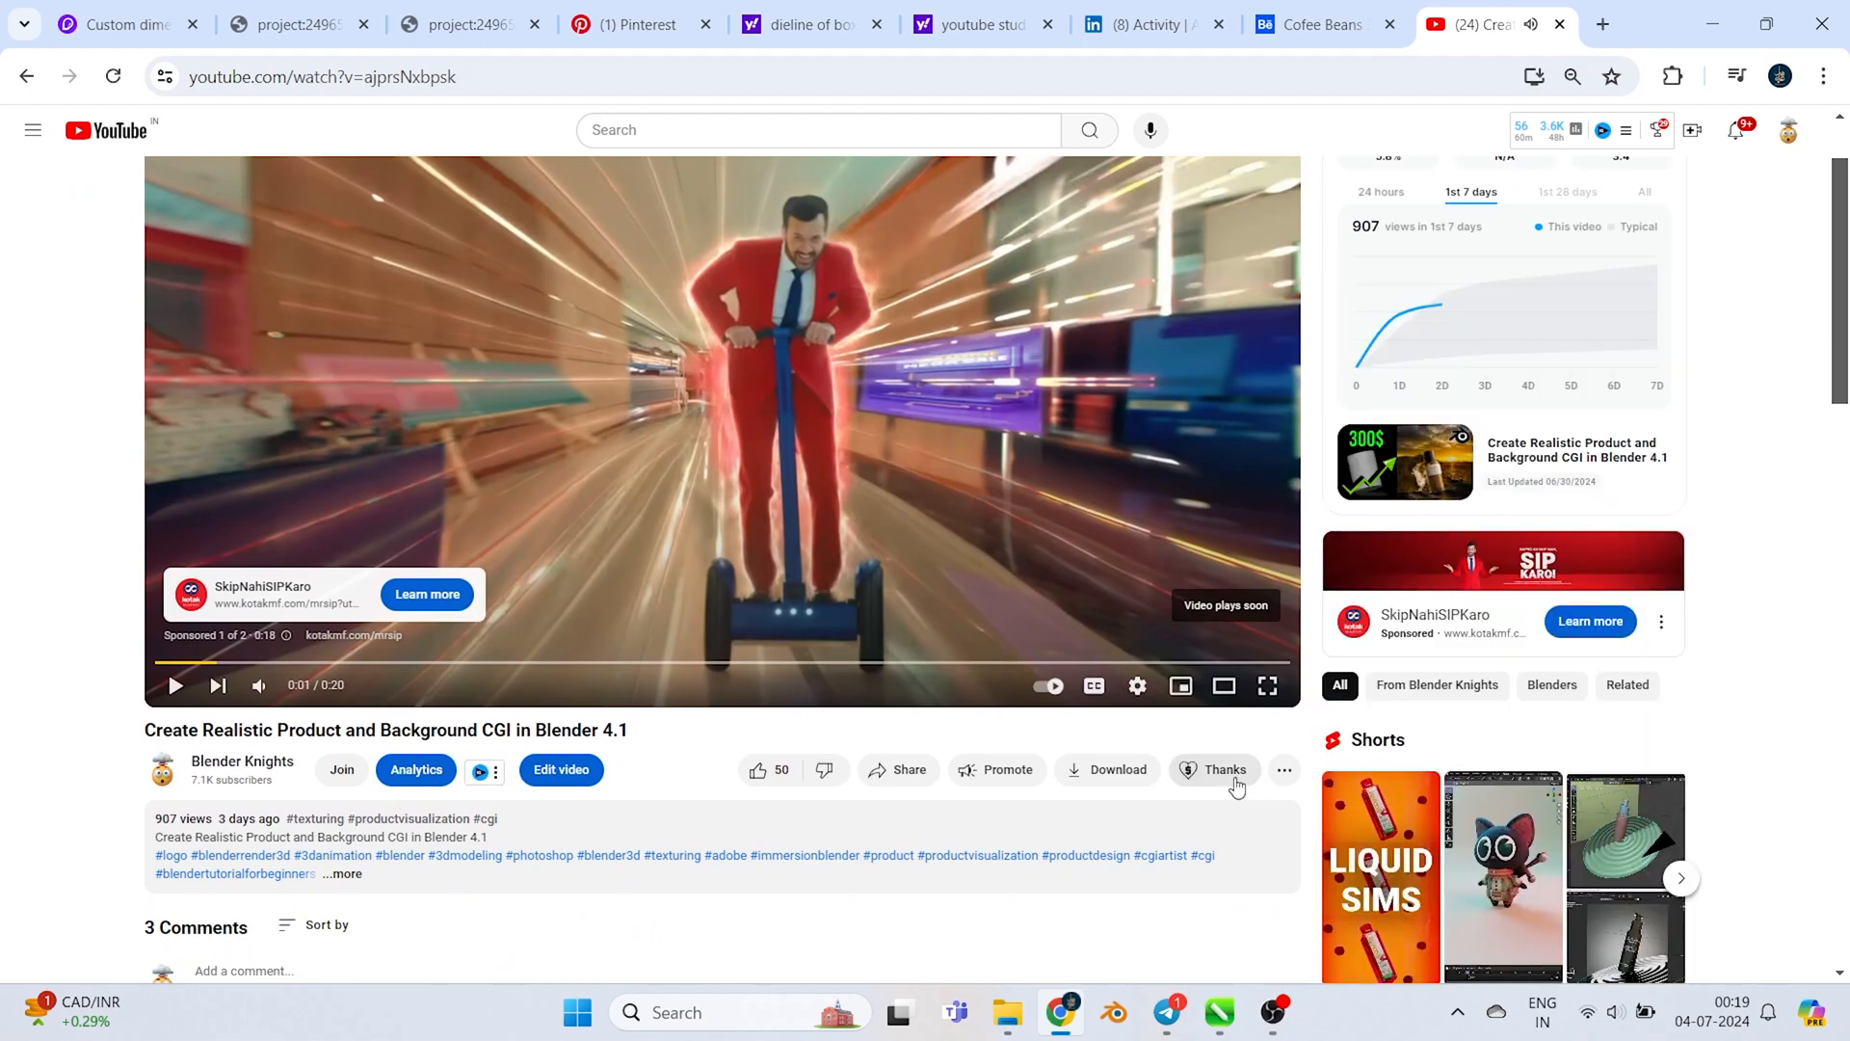
click(1214, 770)
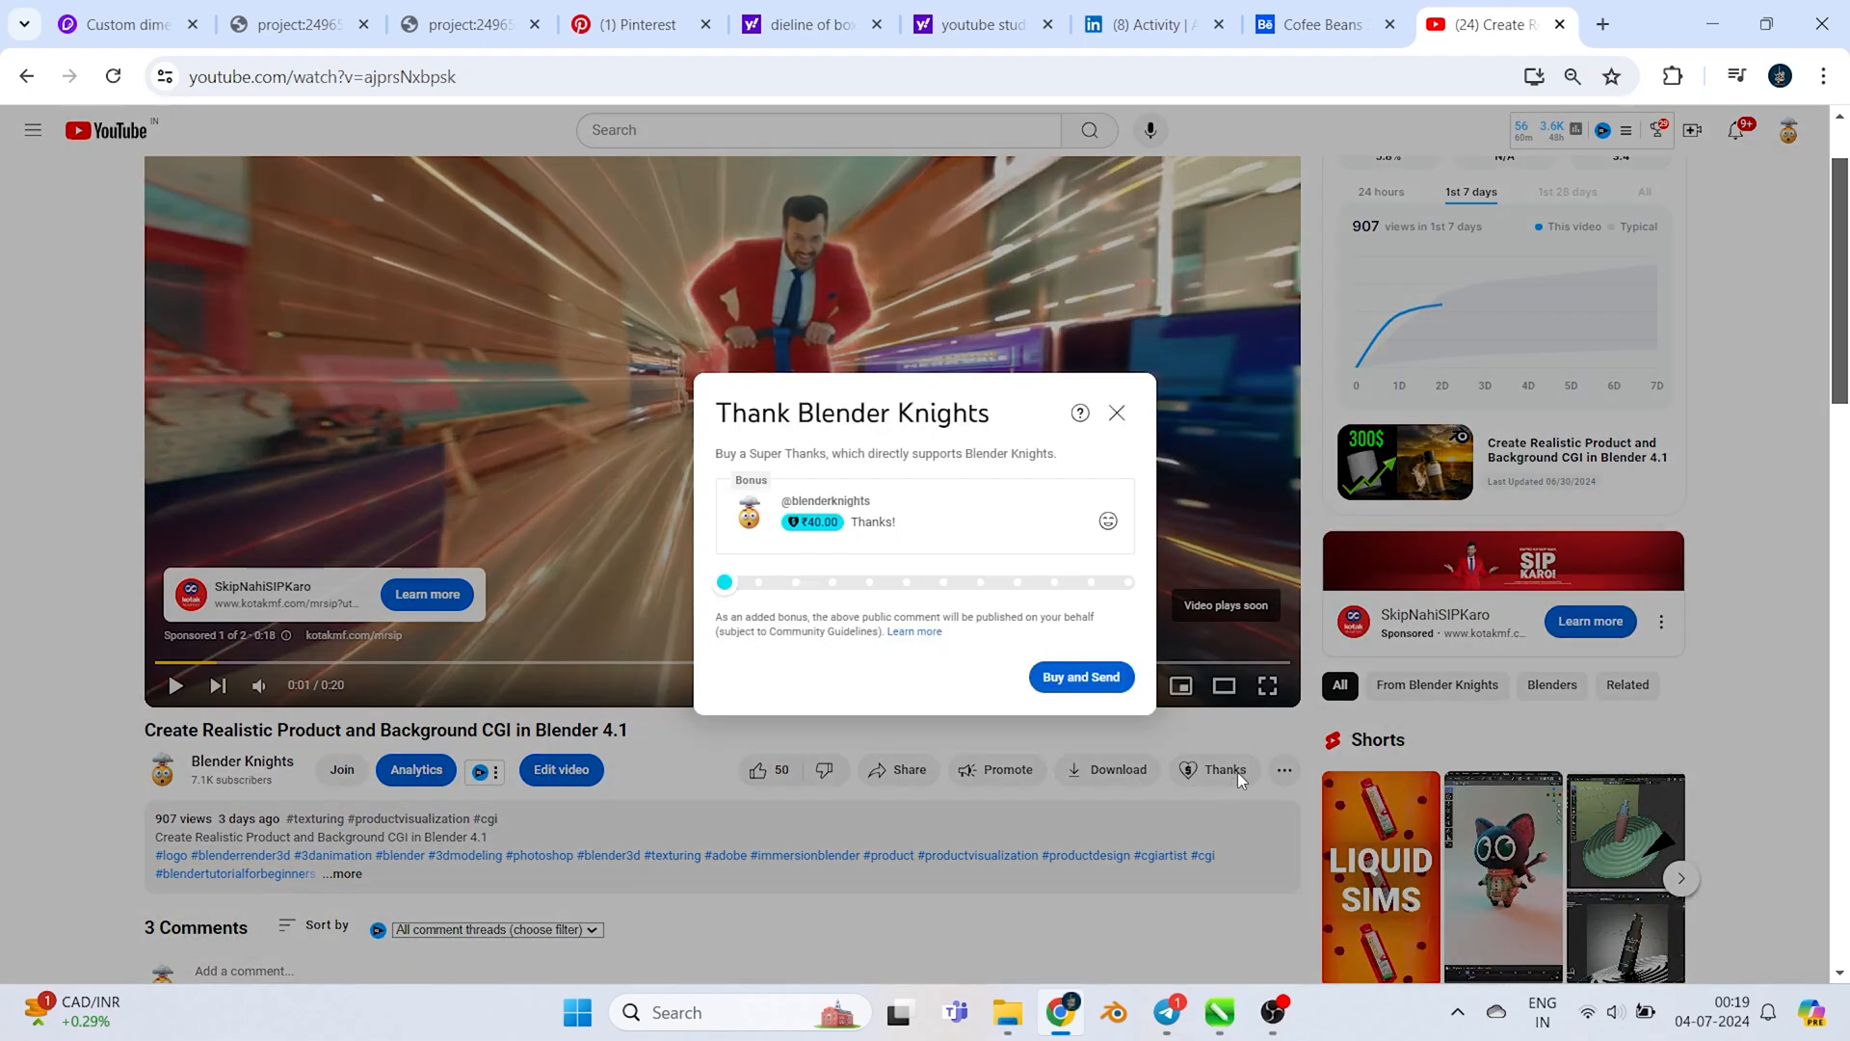
click(1116, 413)
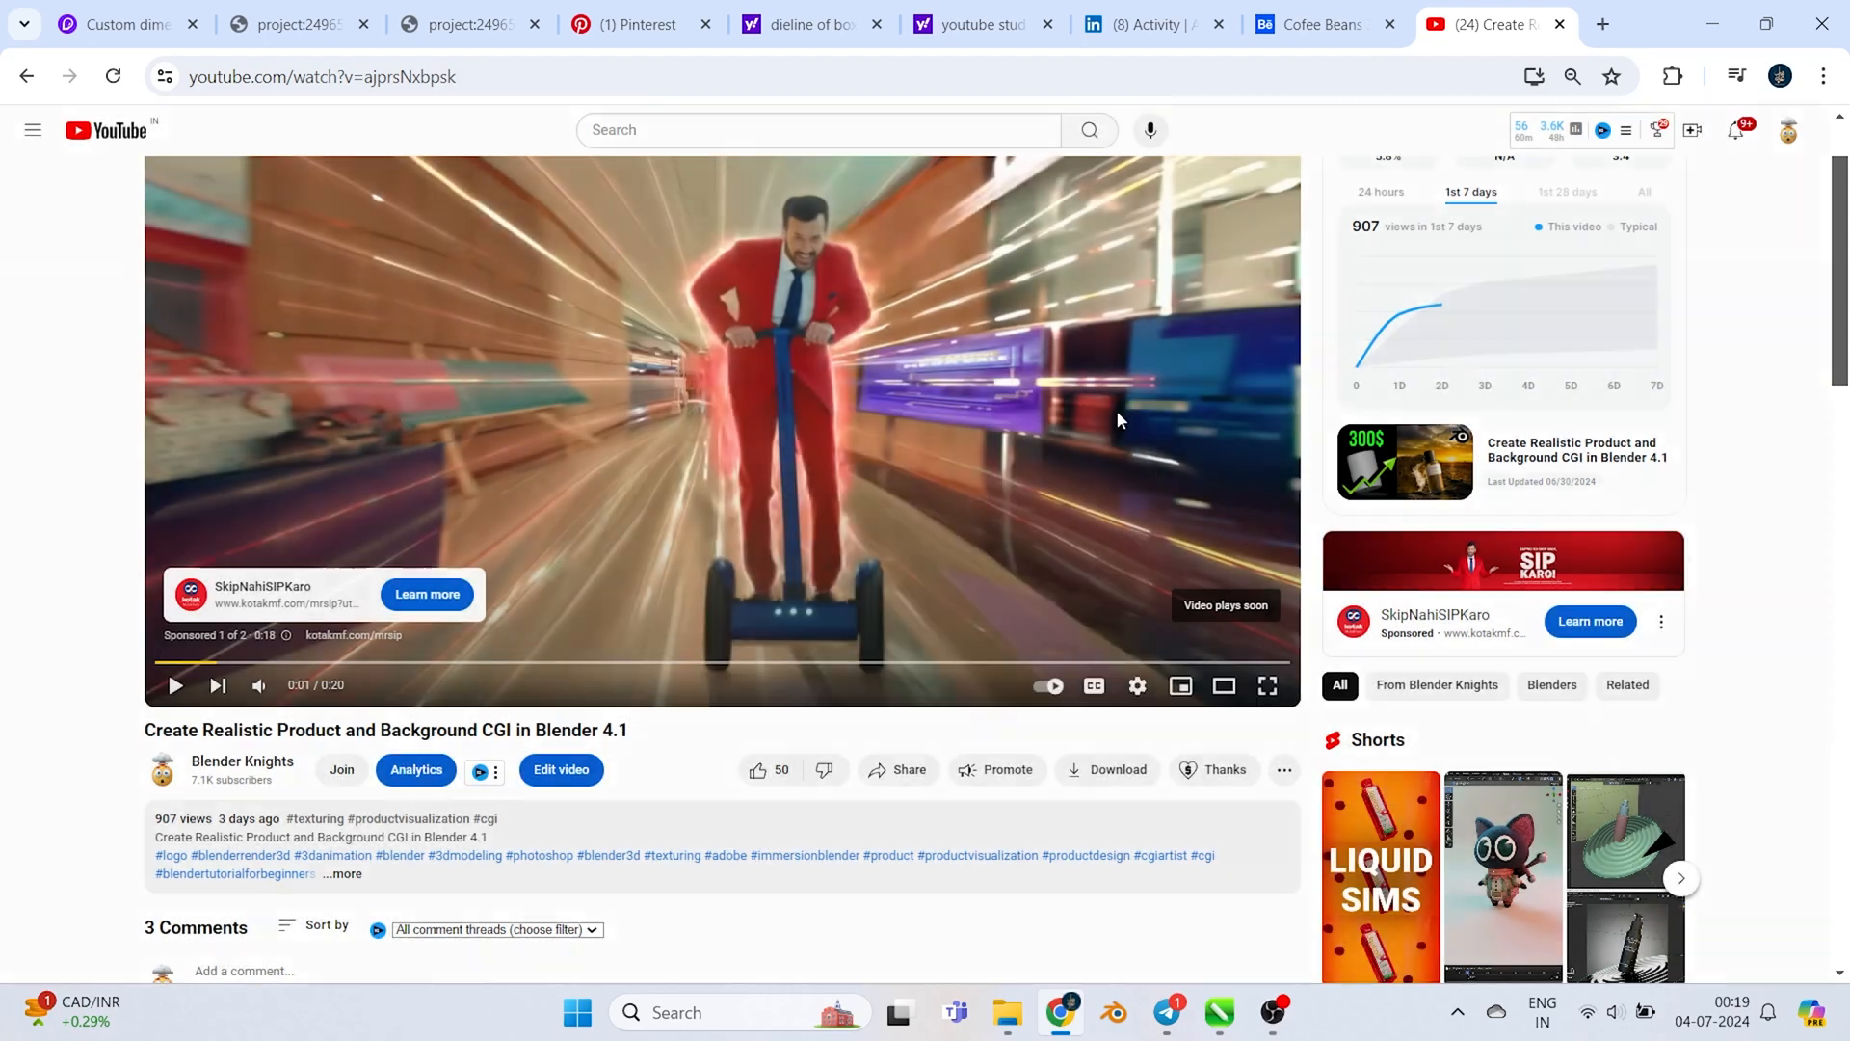